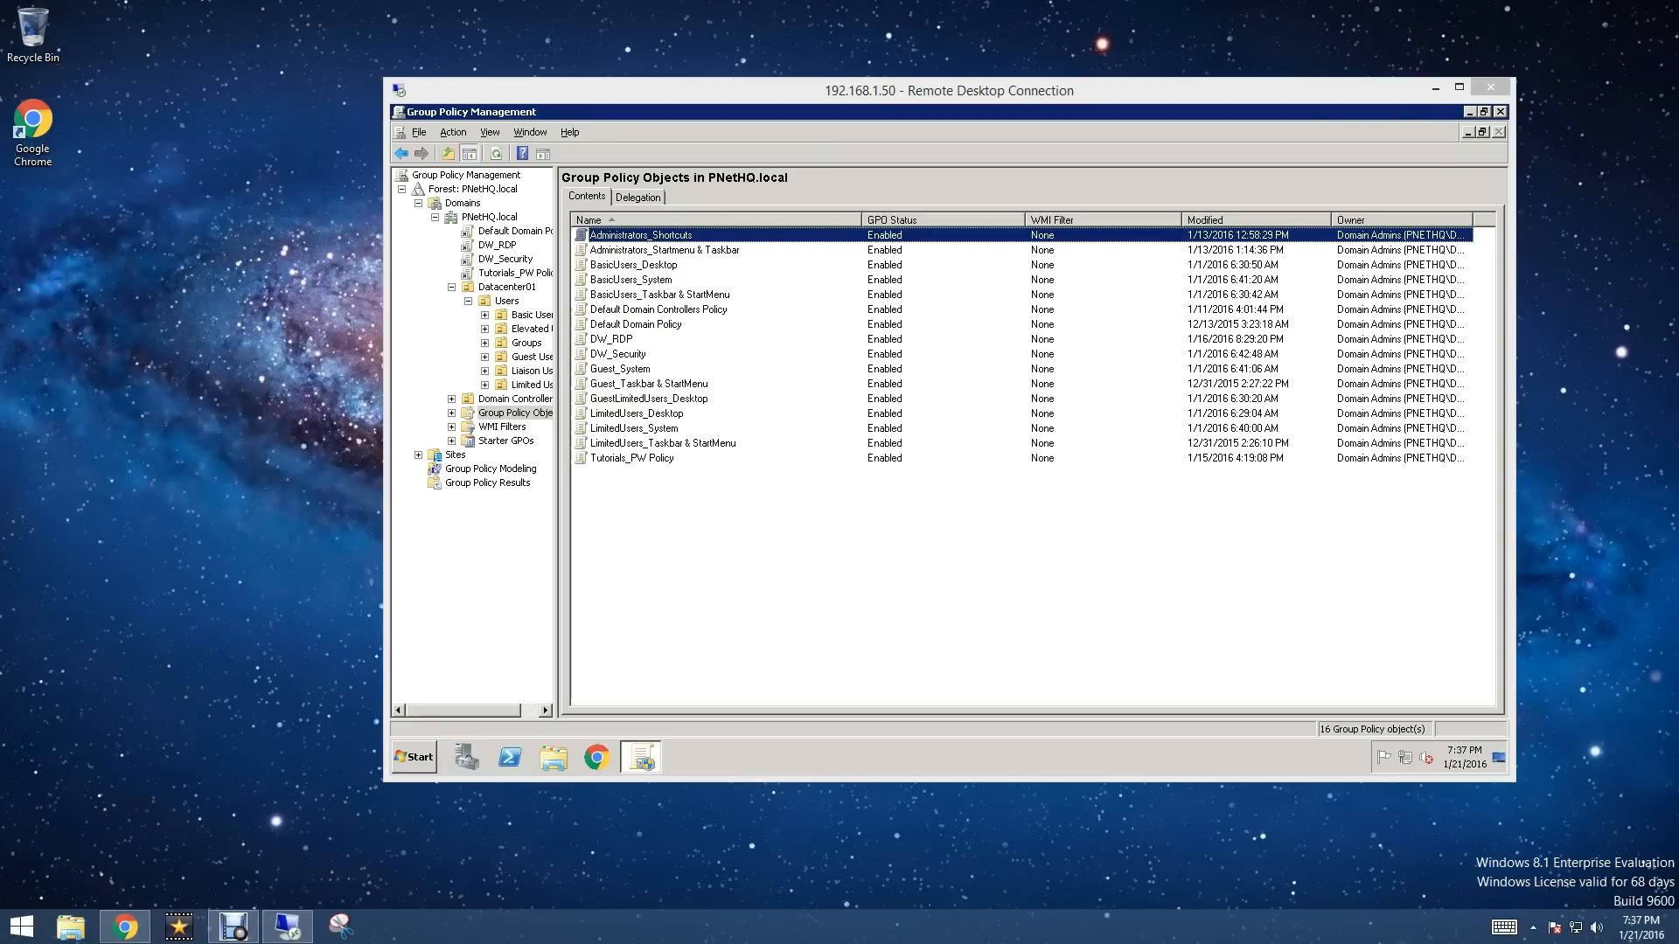
Step: Create a GPO named 'Tutorial_Shortcuts' and link it to the Elevated Users container
left_click(543, 329)
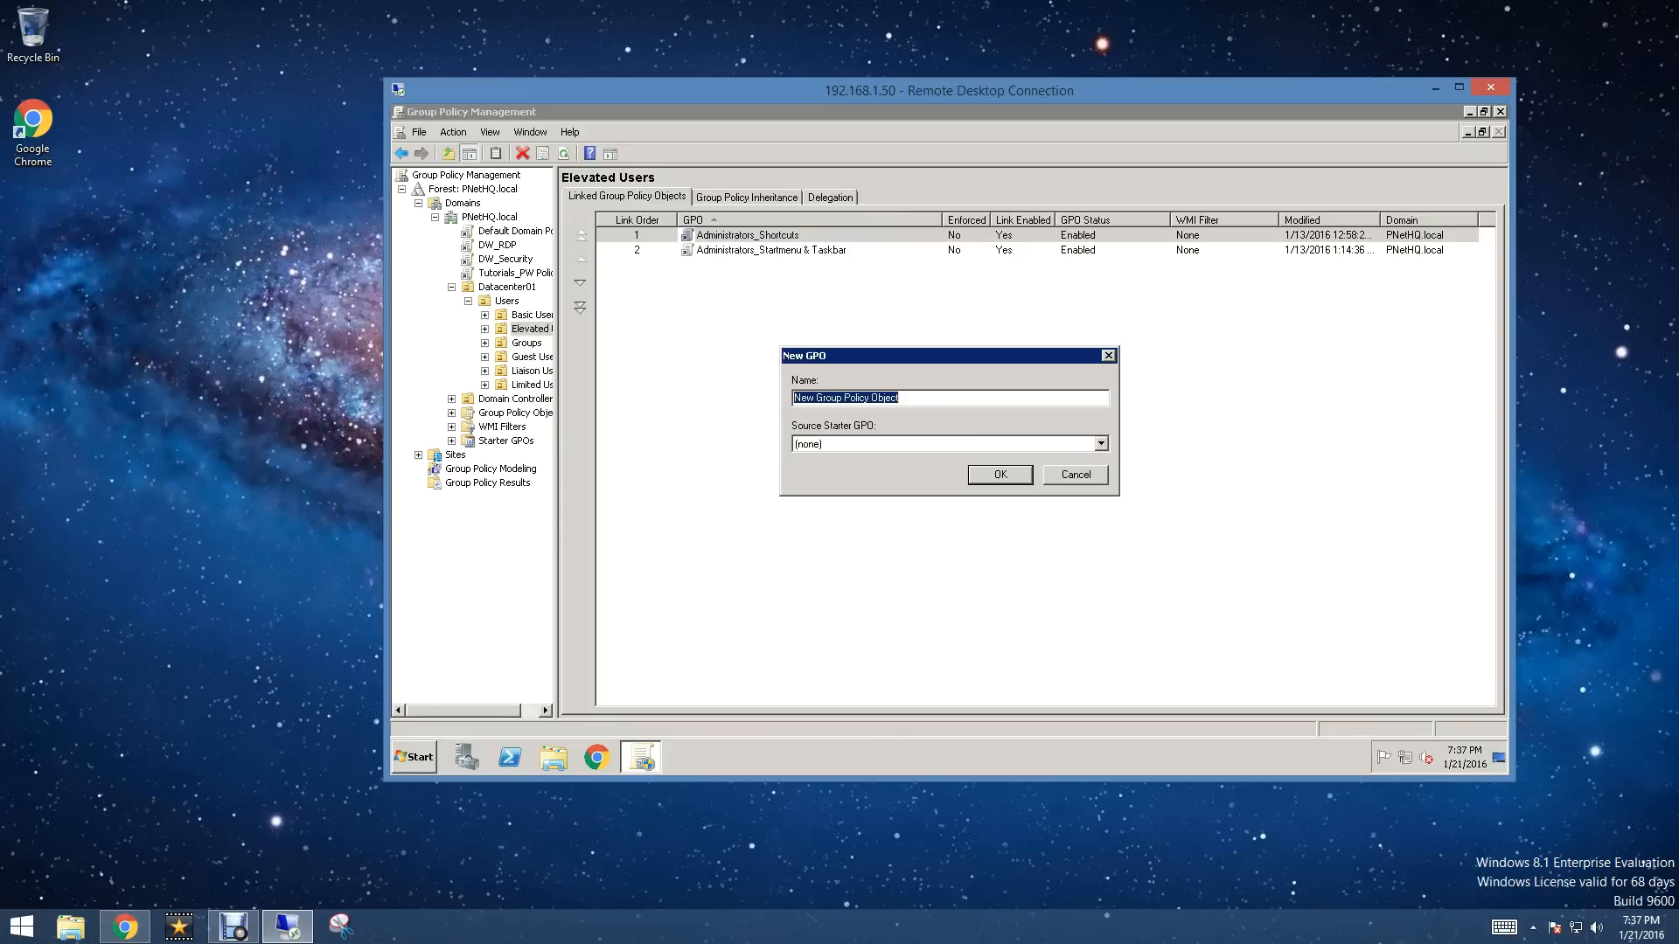
type("T")
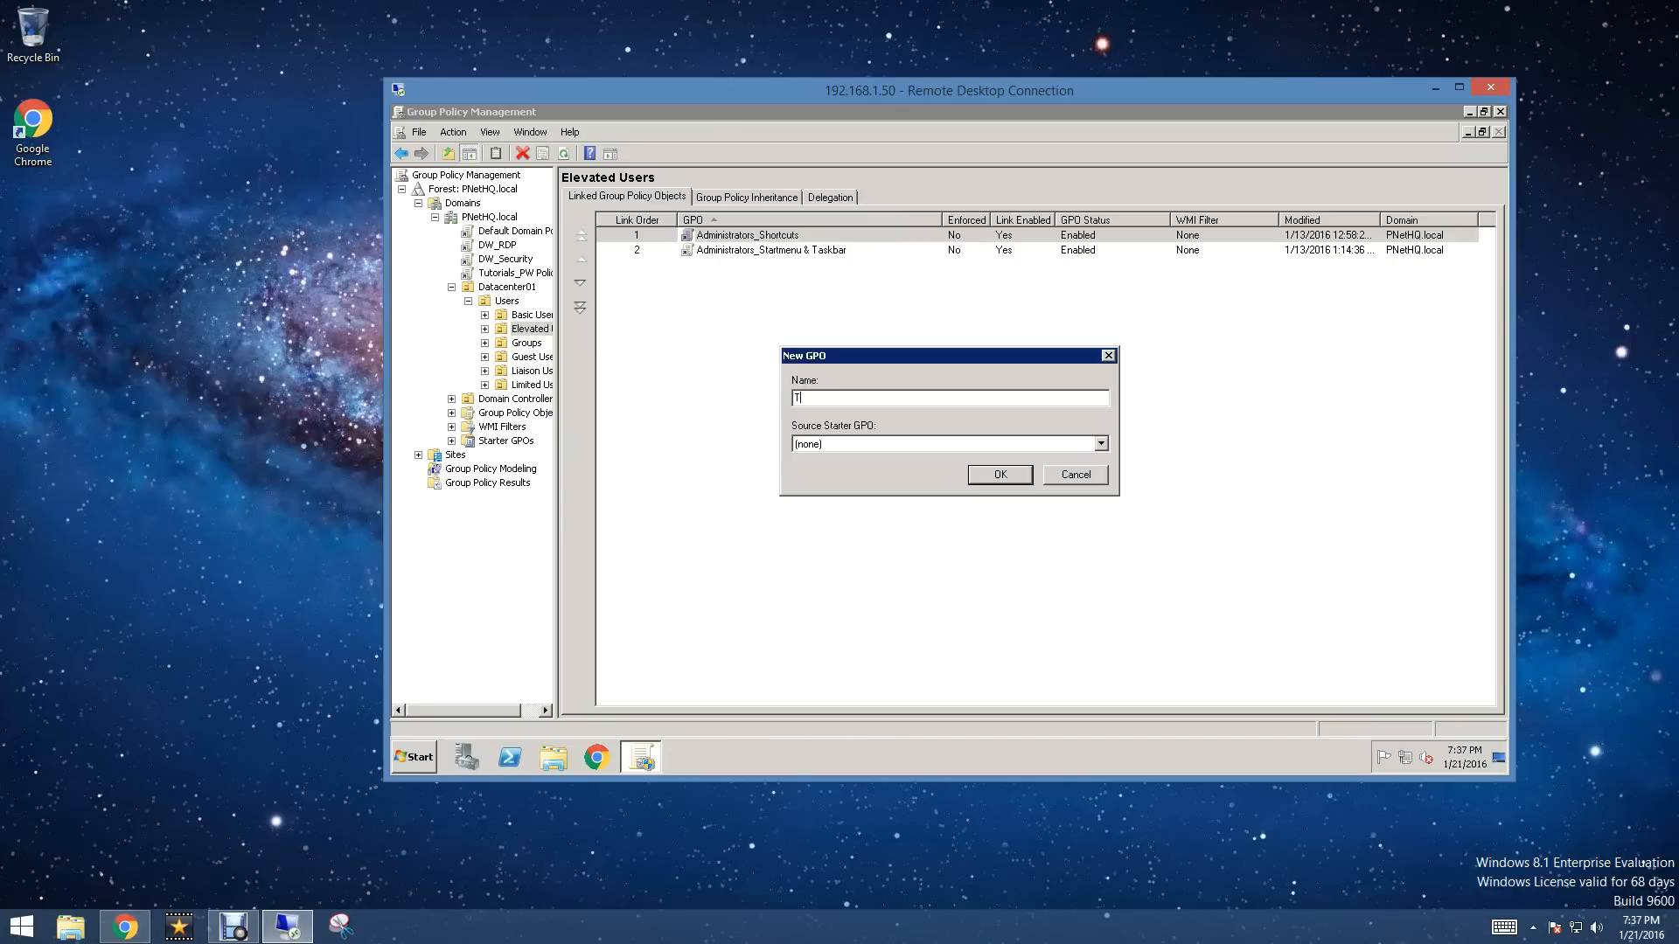
type("utorial_")
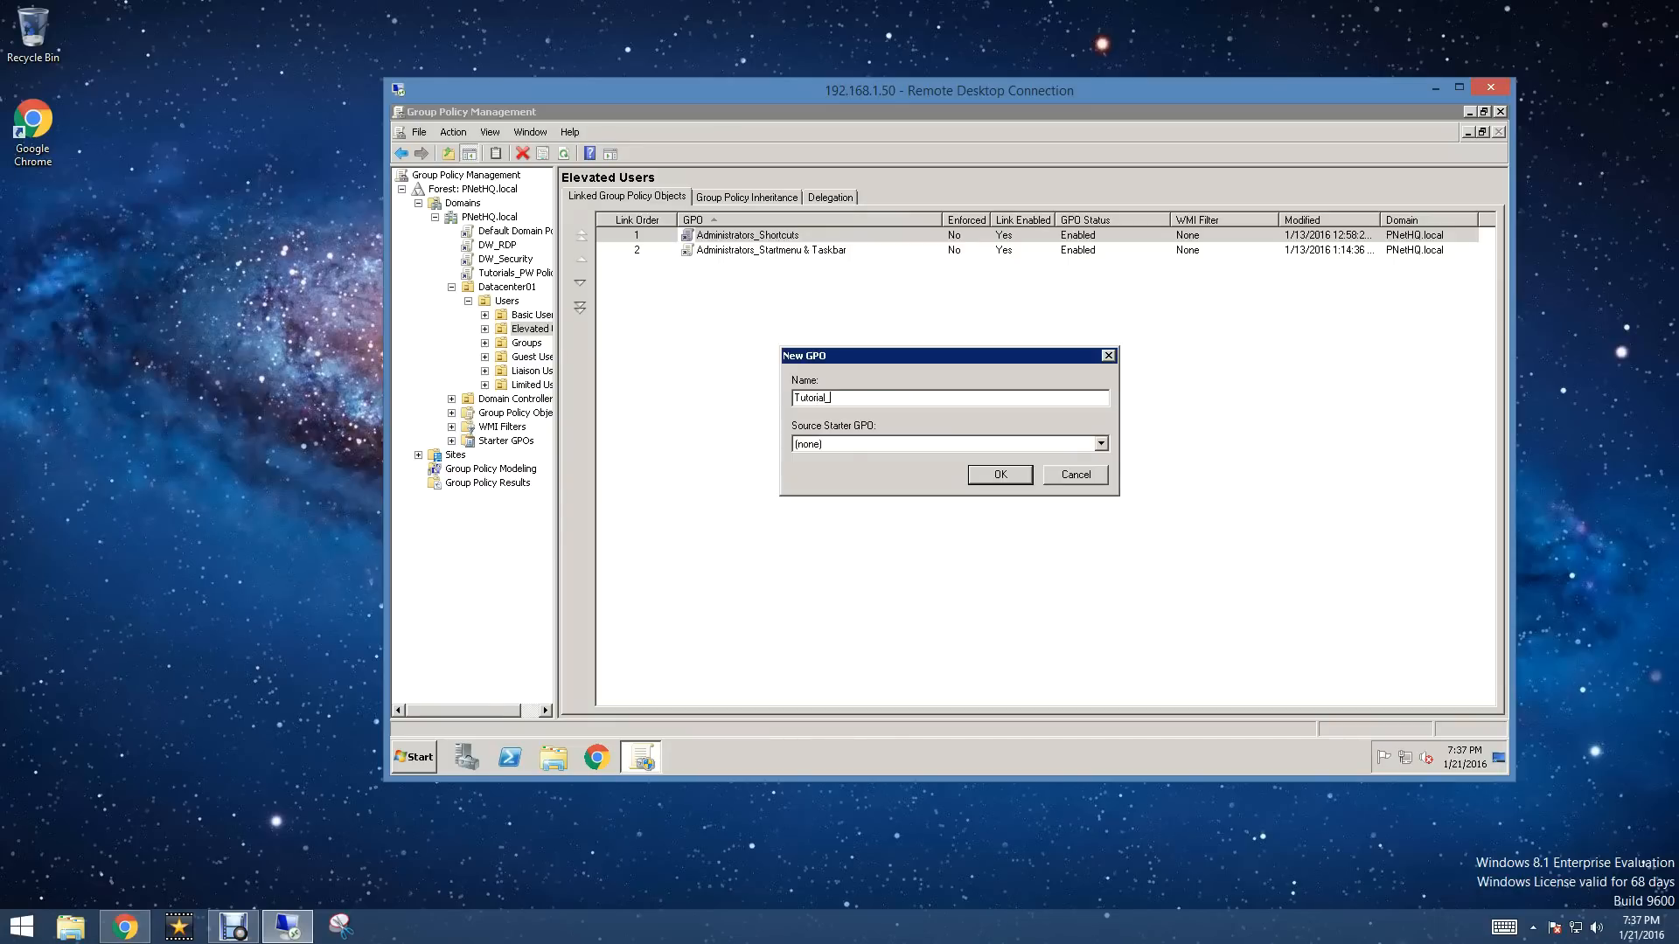
left_click(1073, 474)
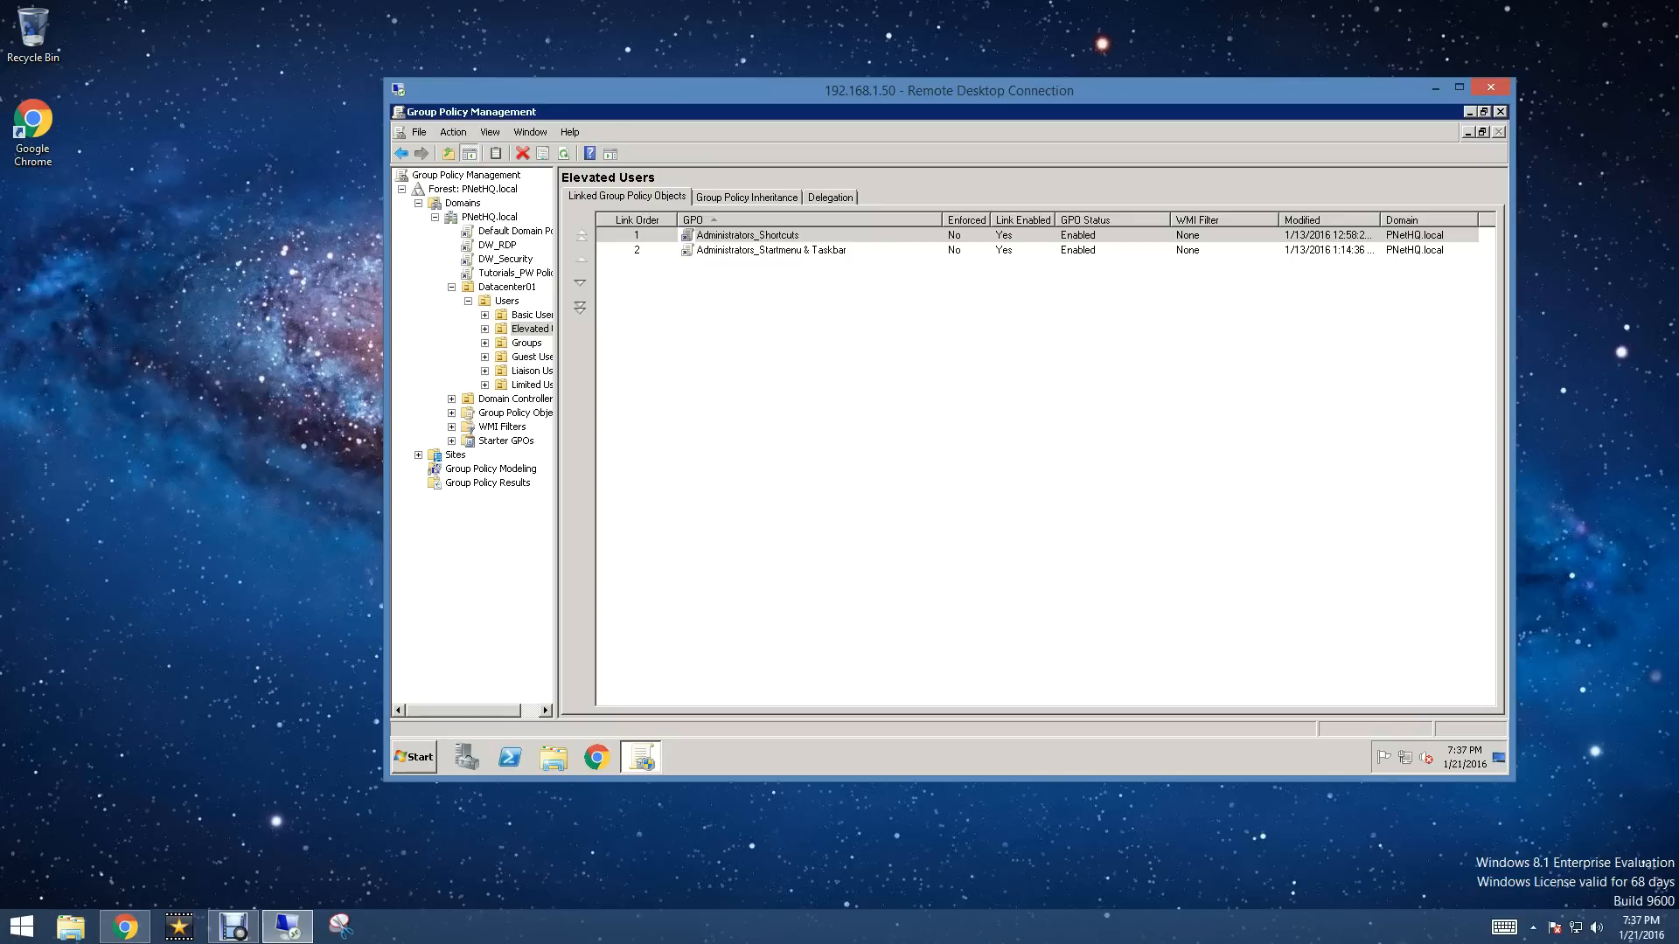
right_click(749, 264)
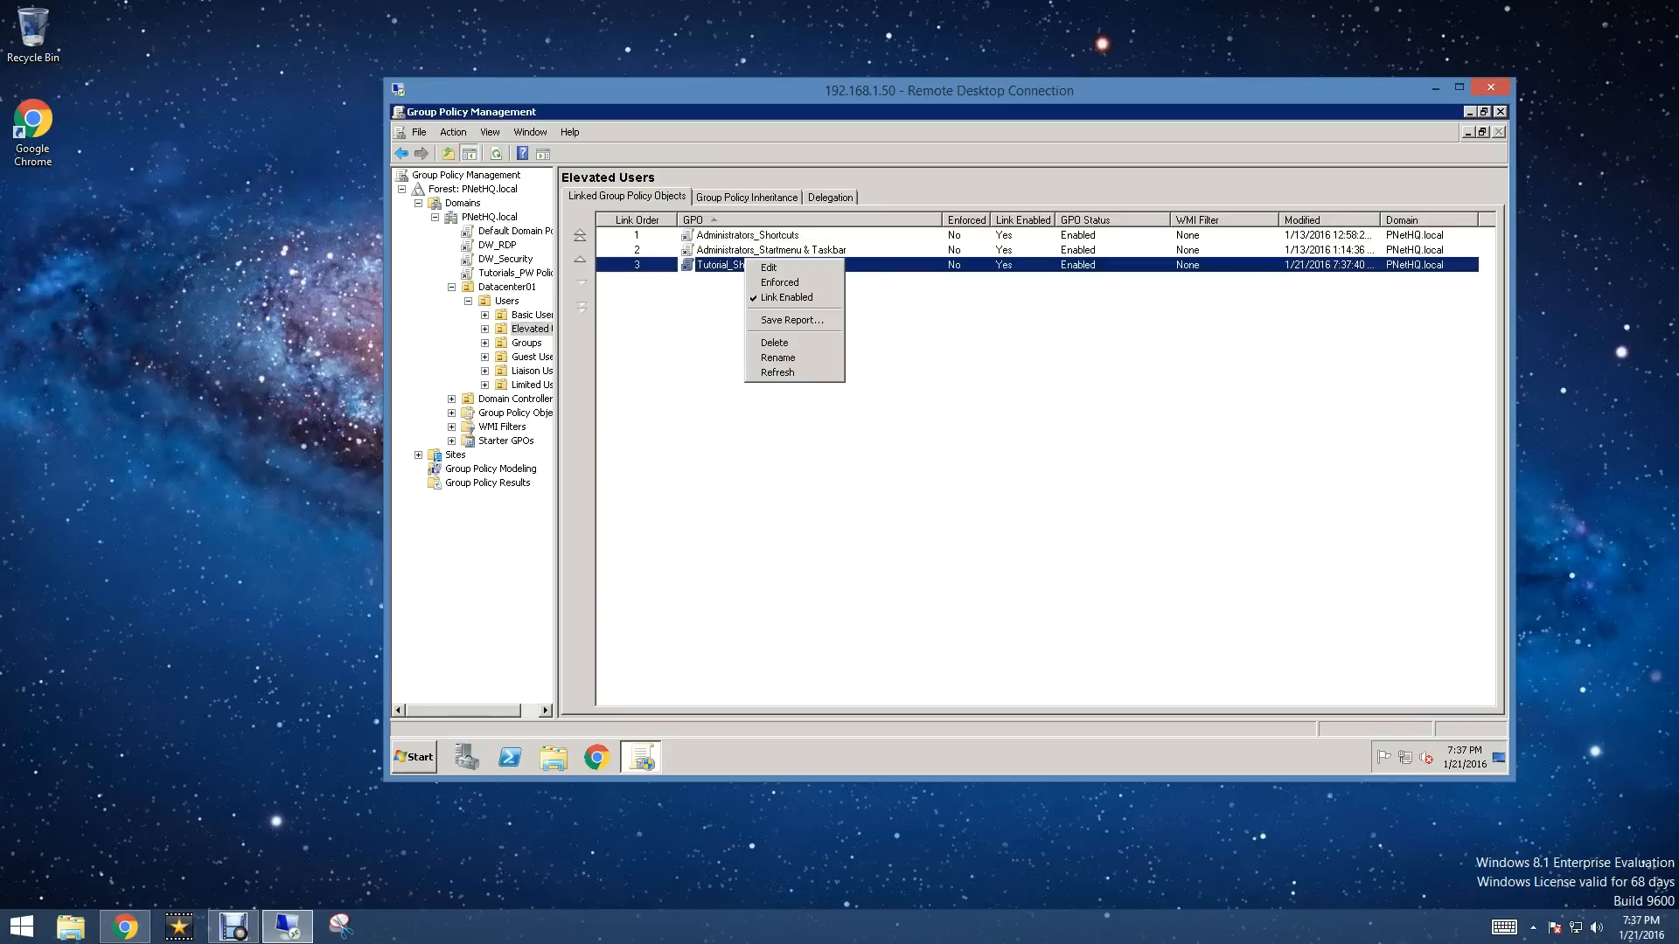
Step: Add a Create shortcut 'PNet_Data' on the Desktop targeting \\192.168.1.50\Business Data
left_click(769, 267)
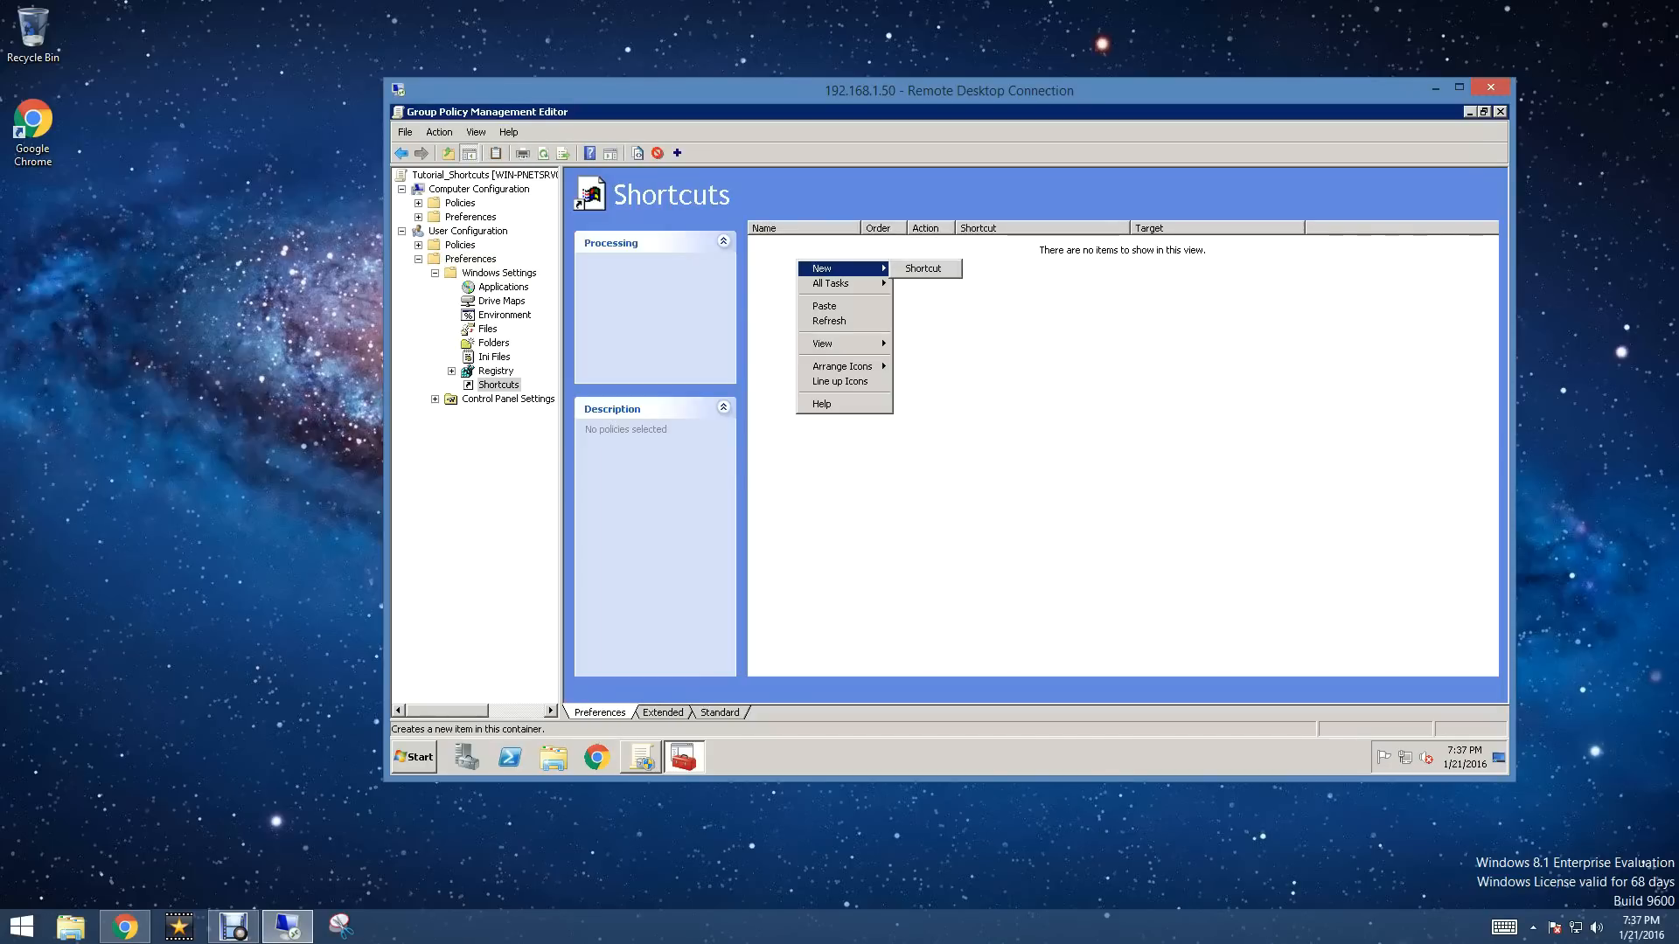
mouse_move(924, 268)
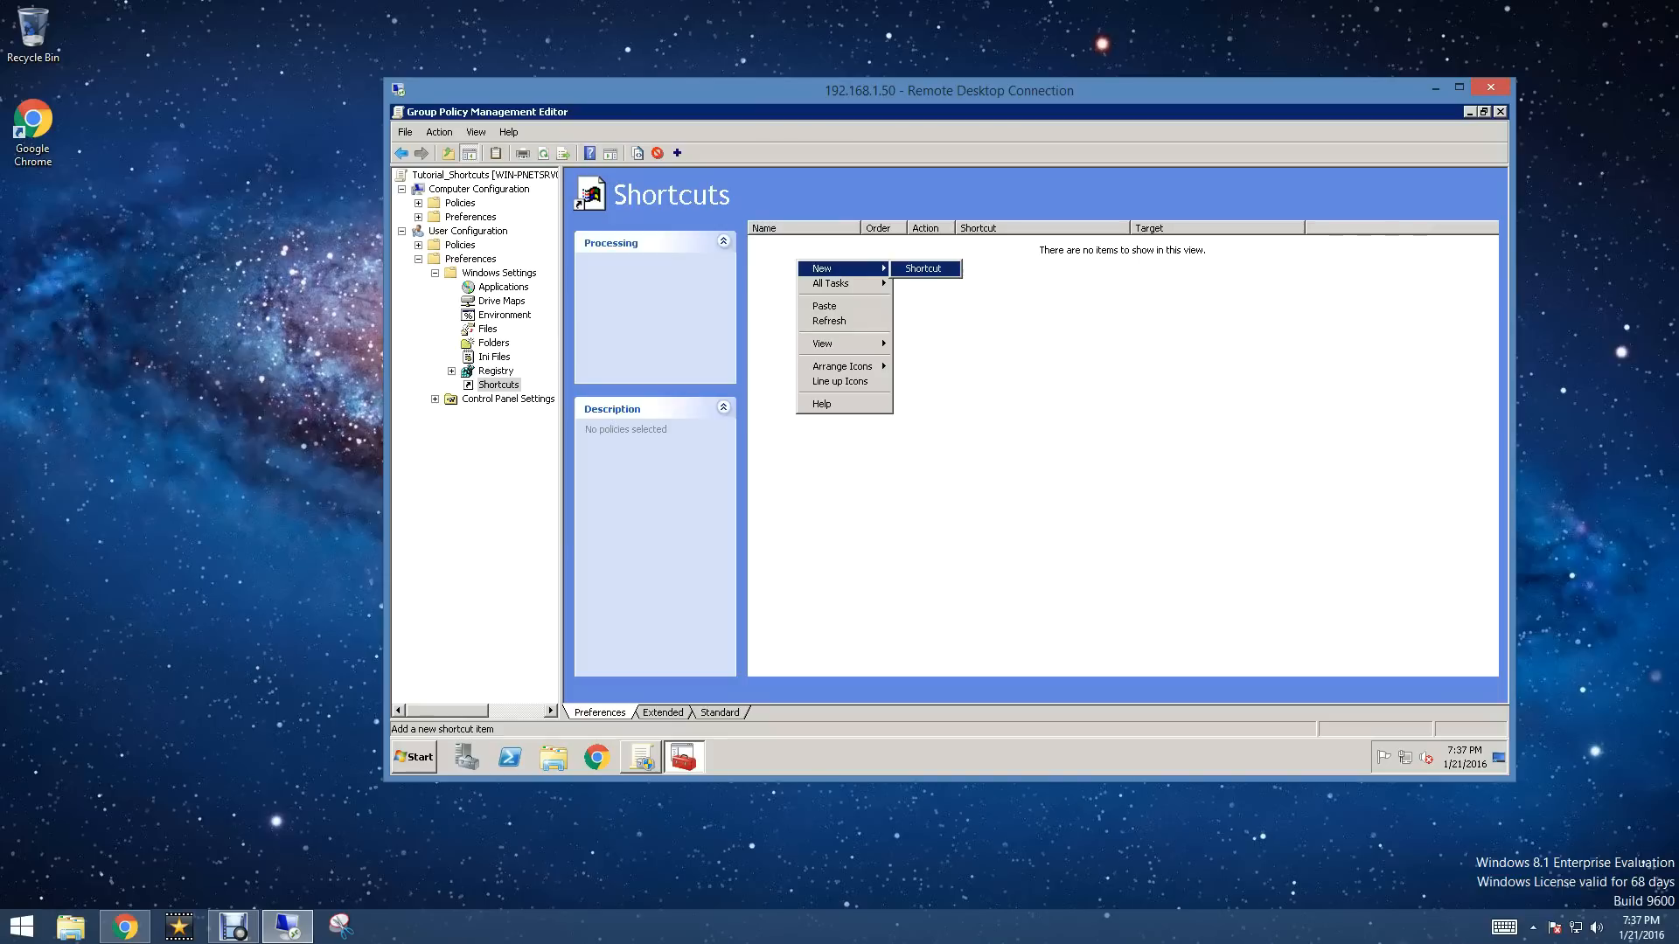
left_click(921, 268)
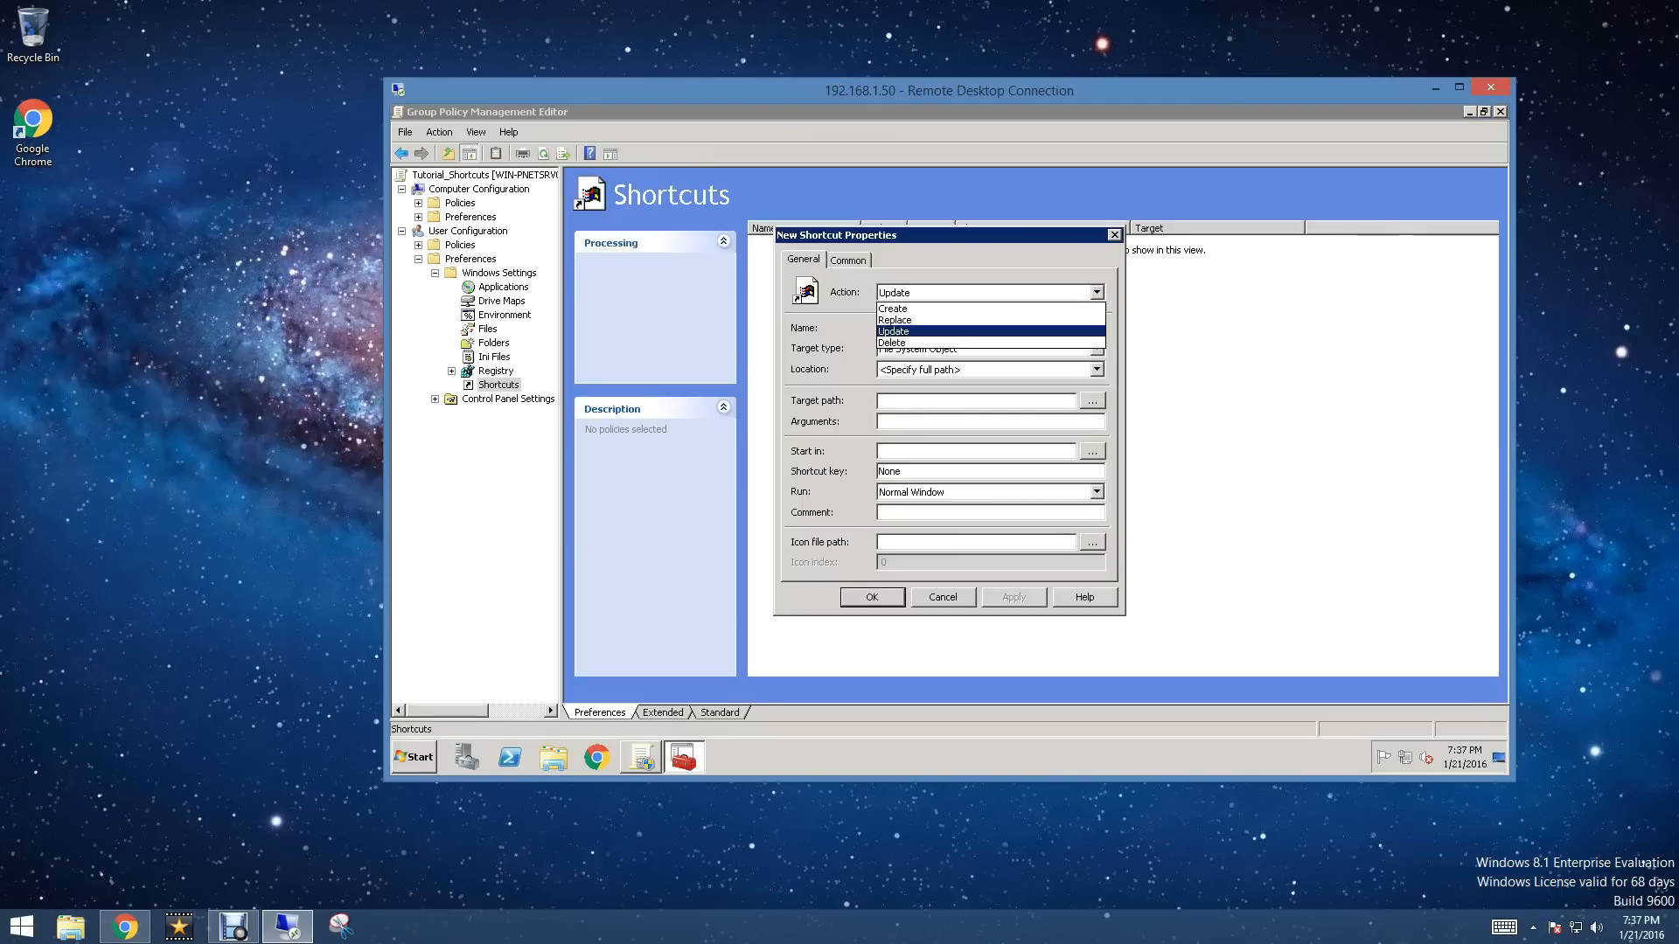
left_click(892, 309)
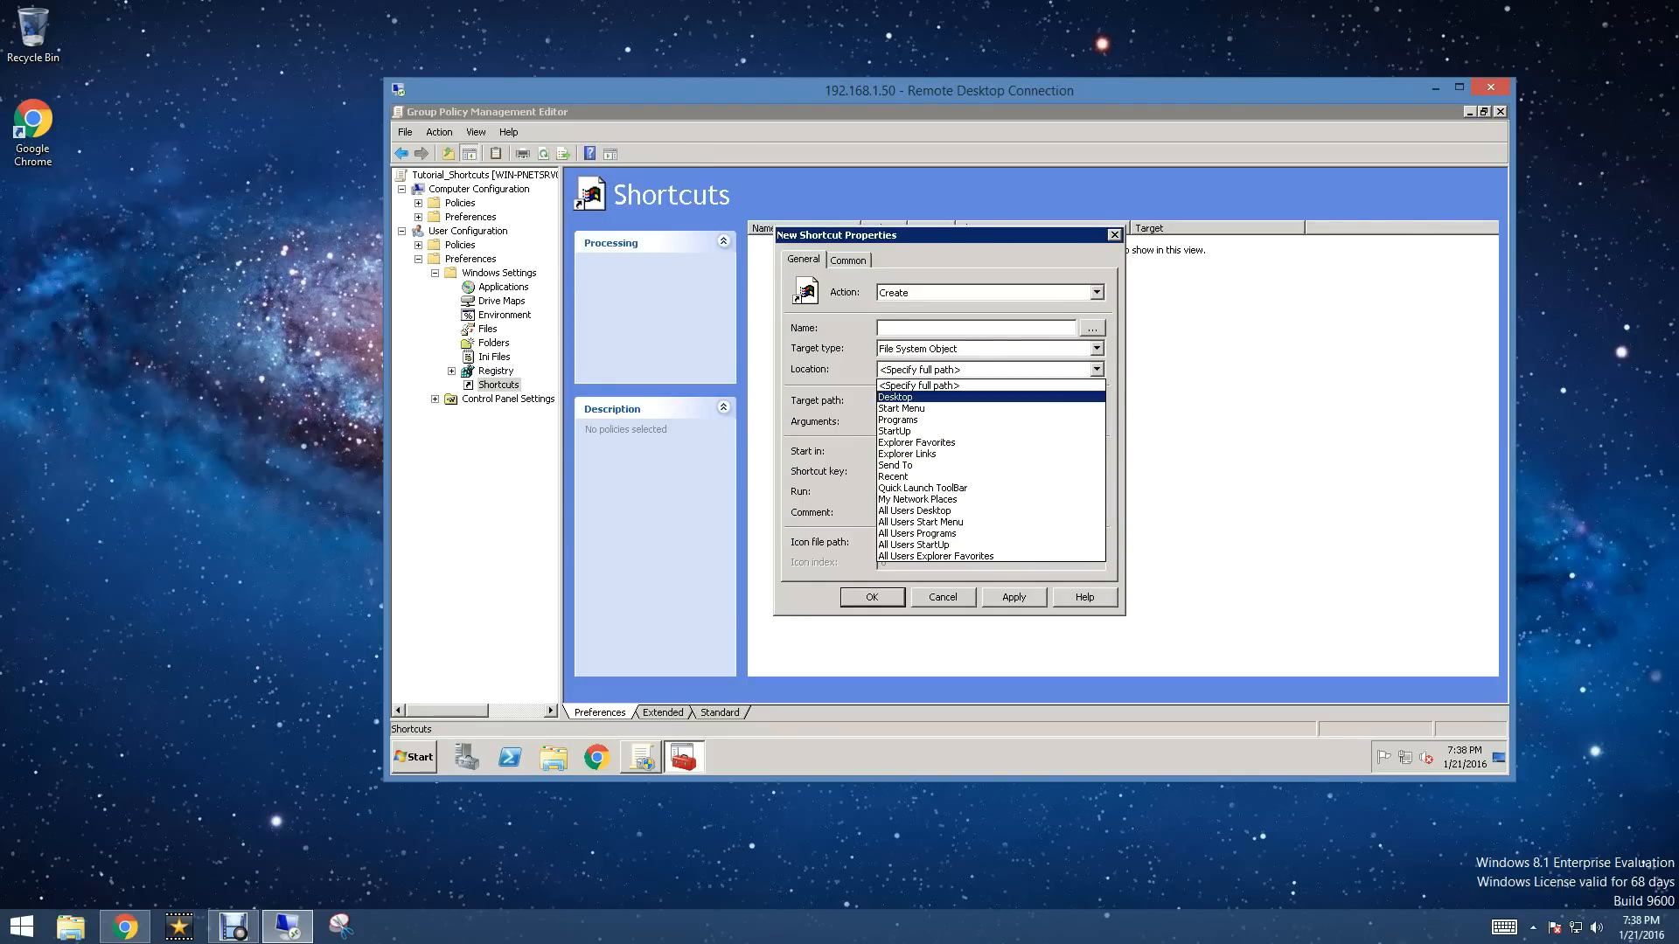
left_click(893, 396)
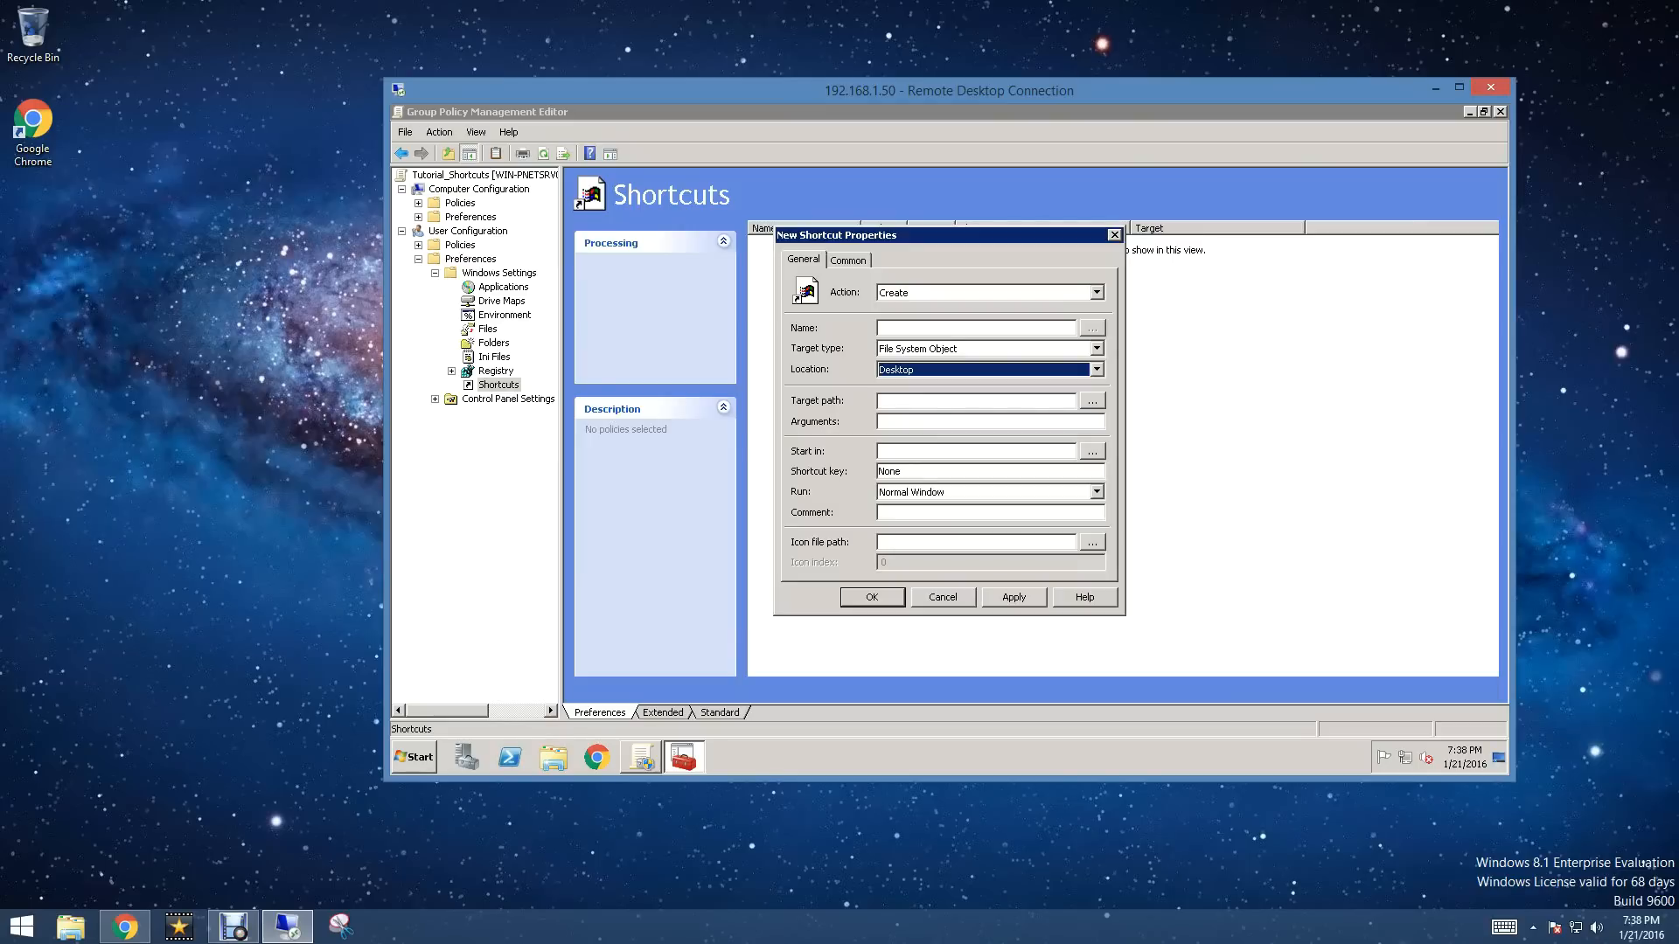
left_click(976, 327)
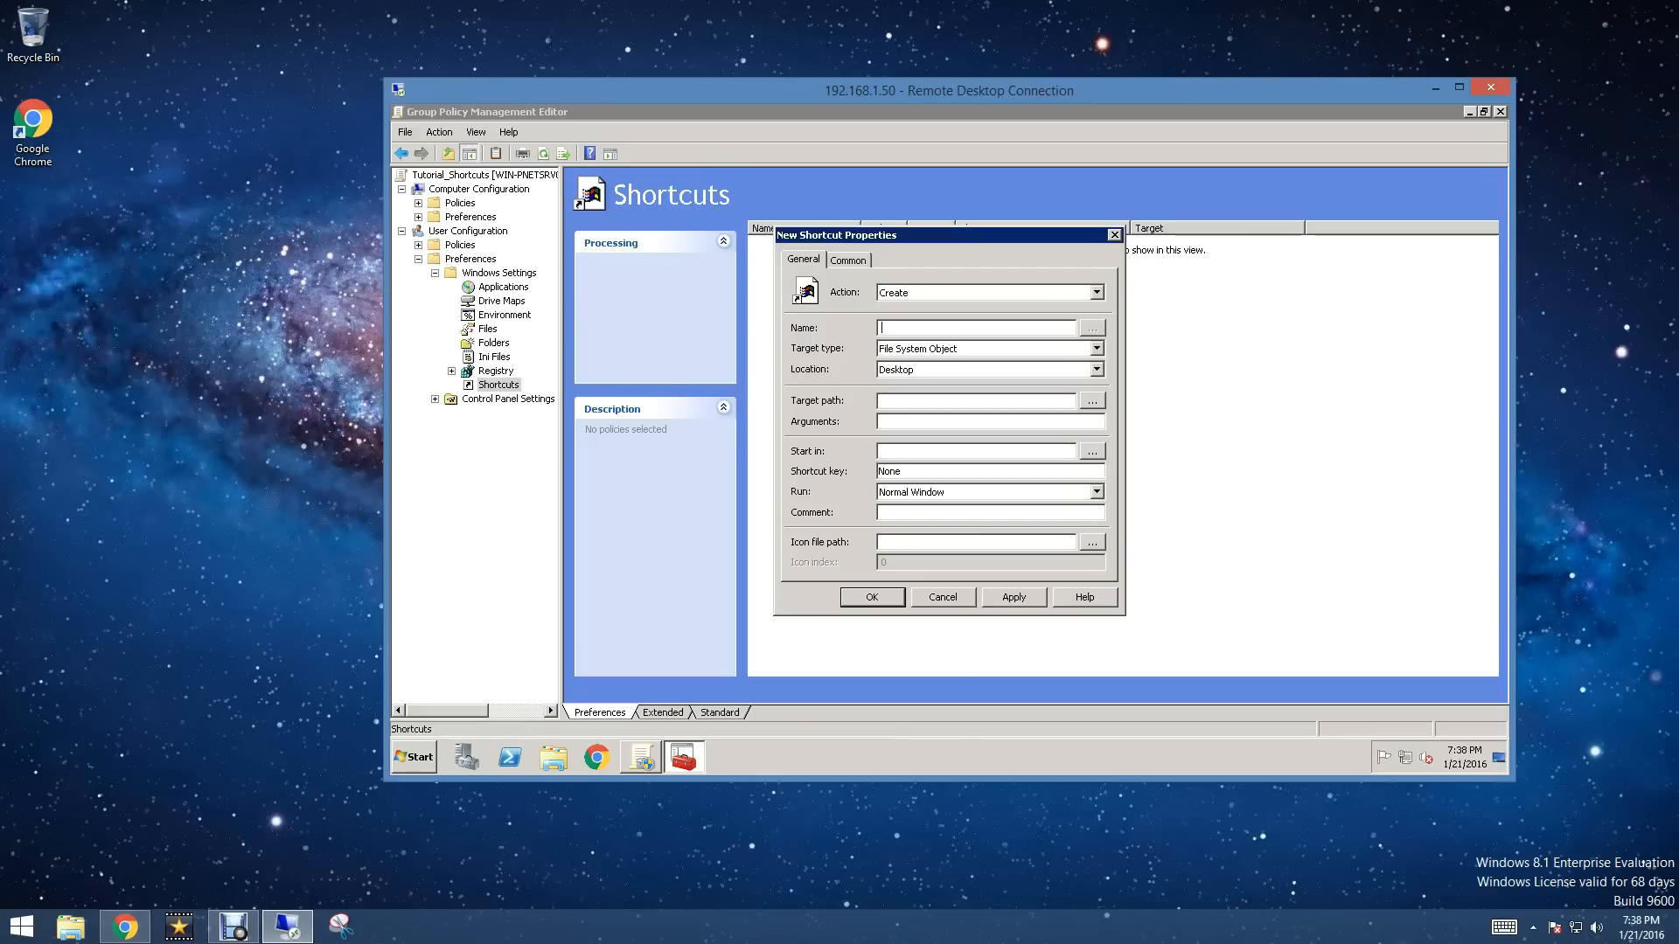
type("PNet_Dat")
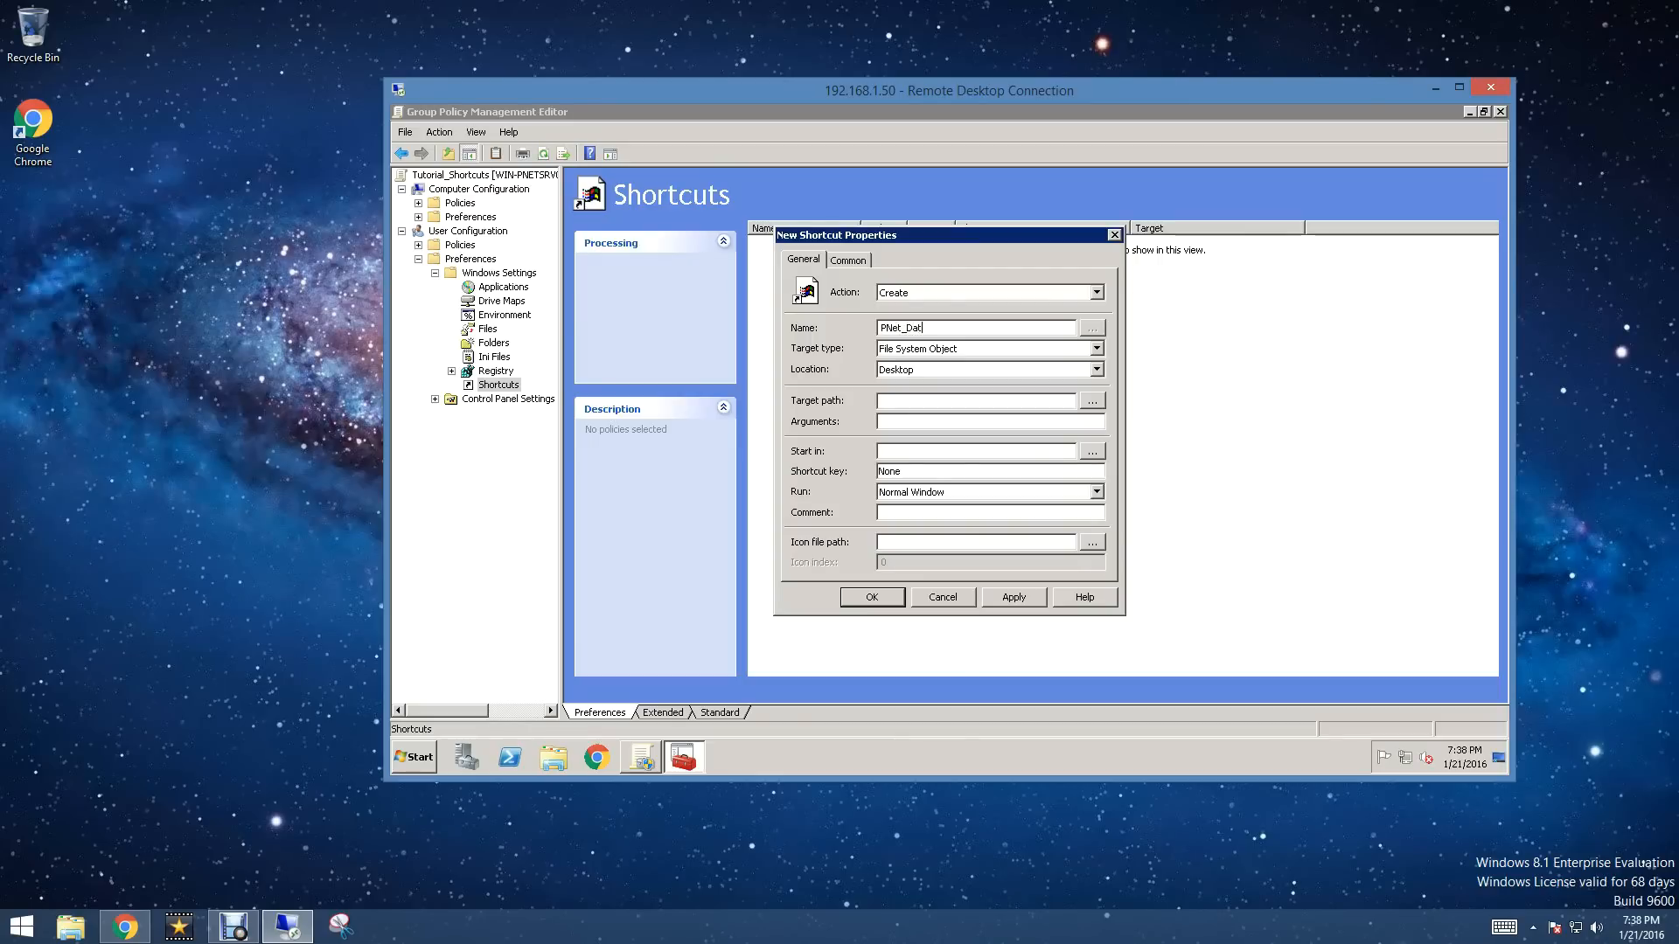
type("a")
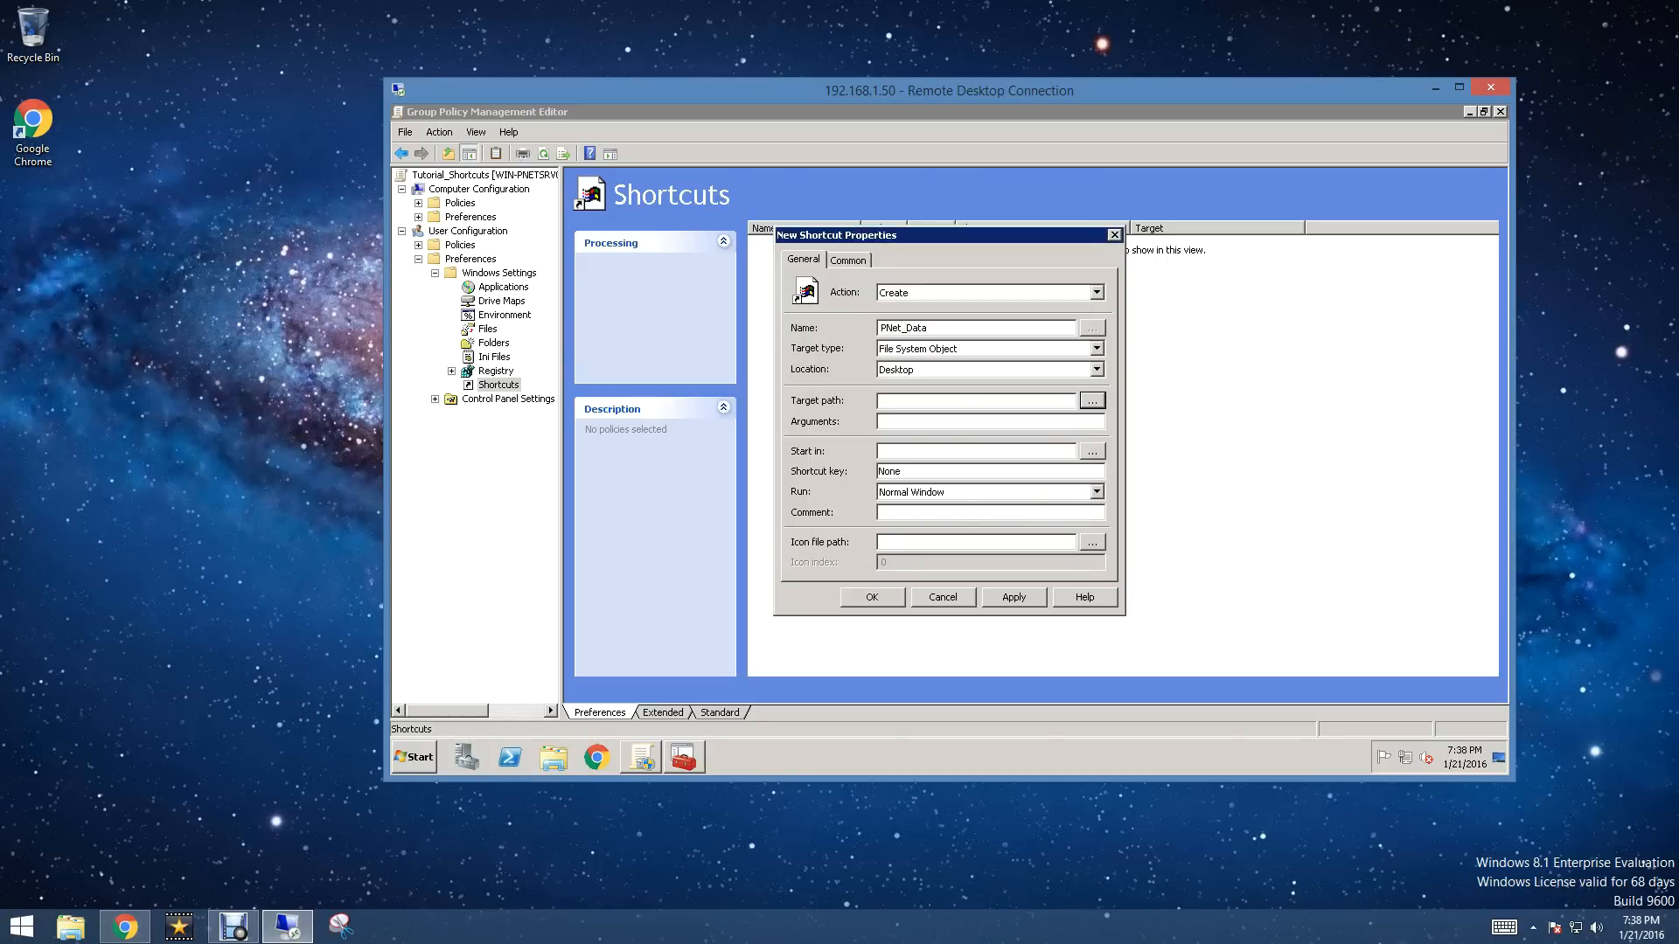
type("\\\\192.168.1.50\\Business Data")
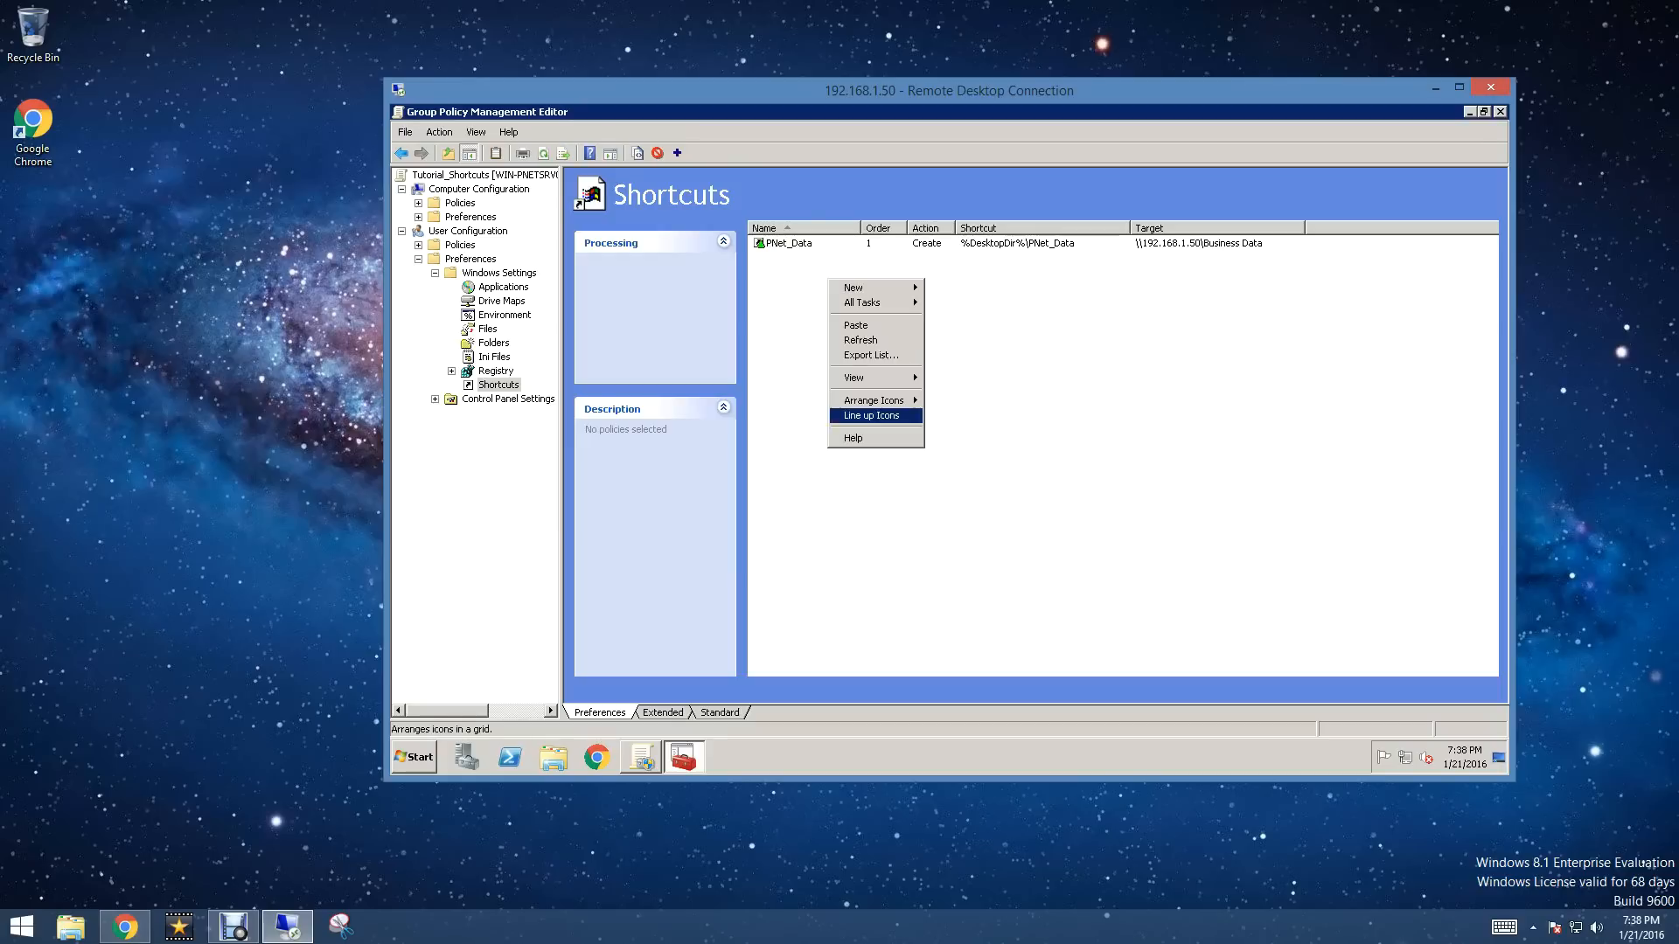
mouse_move(854, 287)
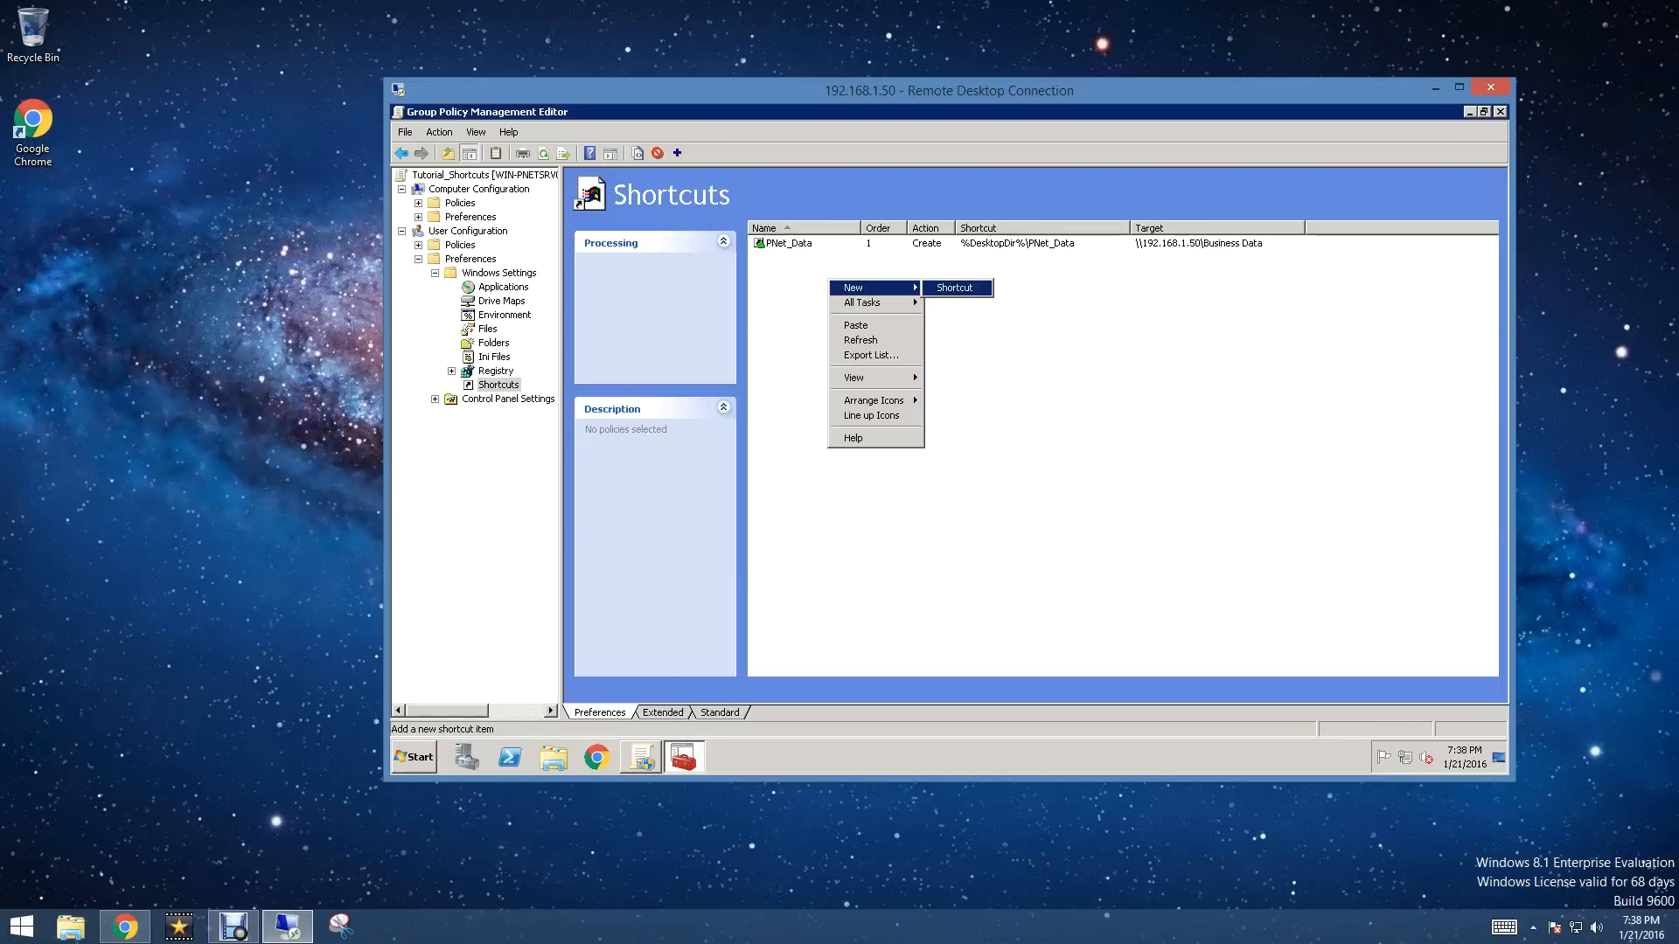
Step: Add a Delete shortcut item for 'Google Chrome' on the Desktop
left_click(954, 287)
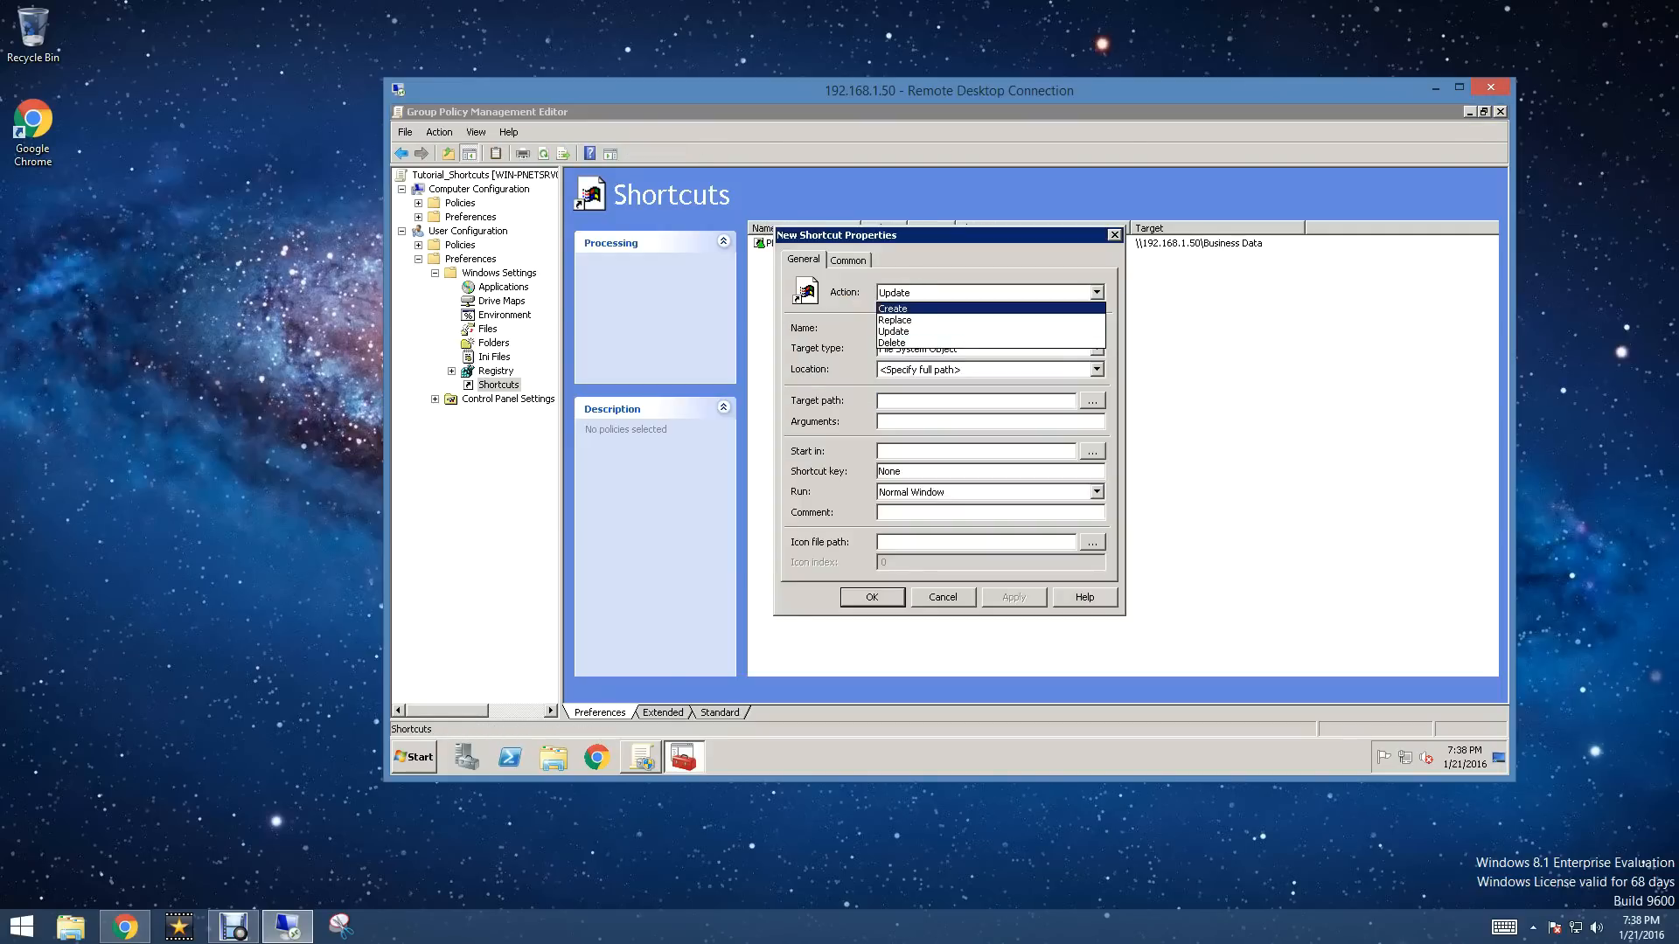
left_click(892, 343)
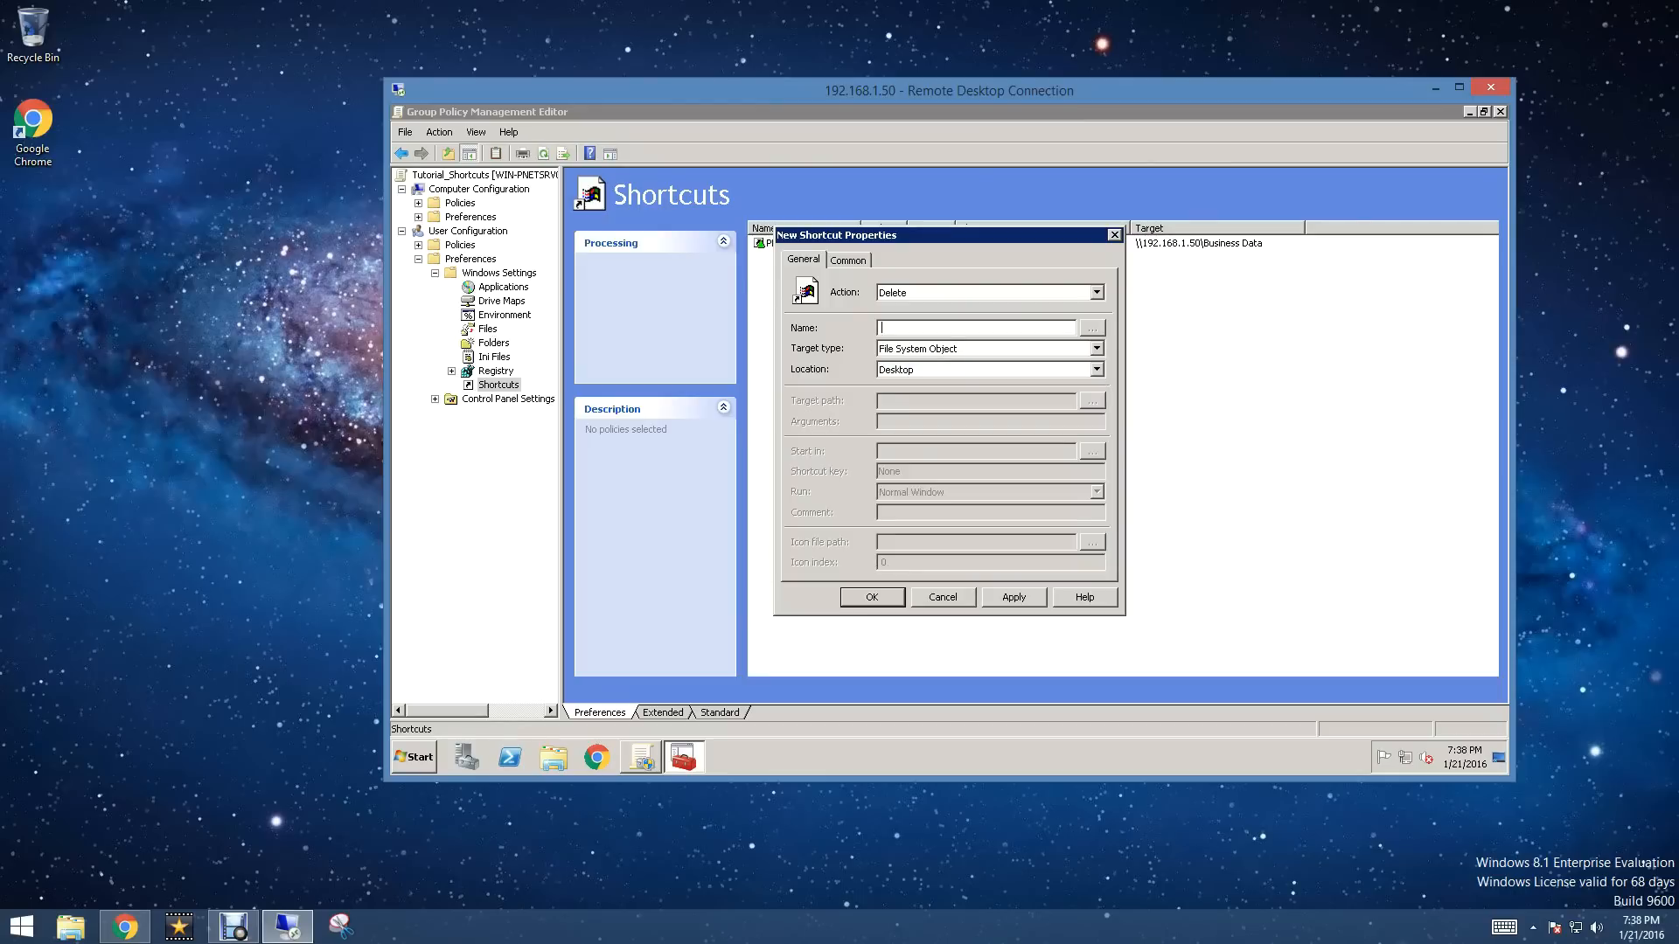
type("Go")
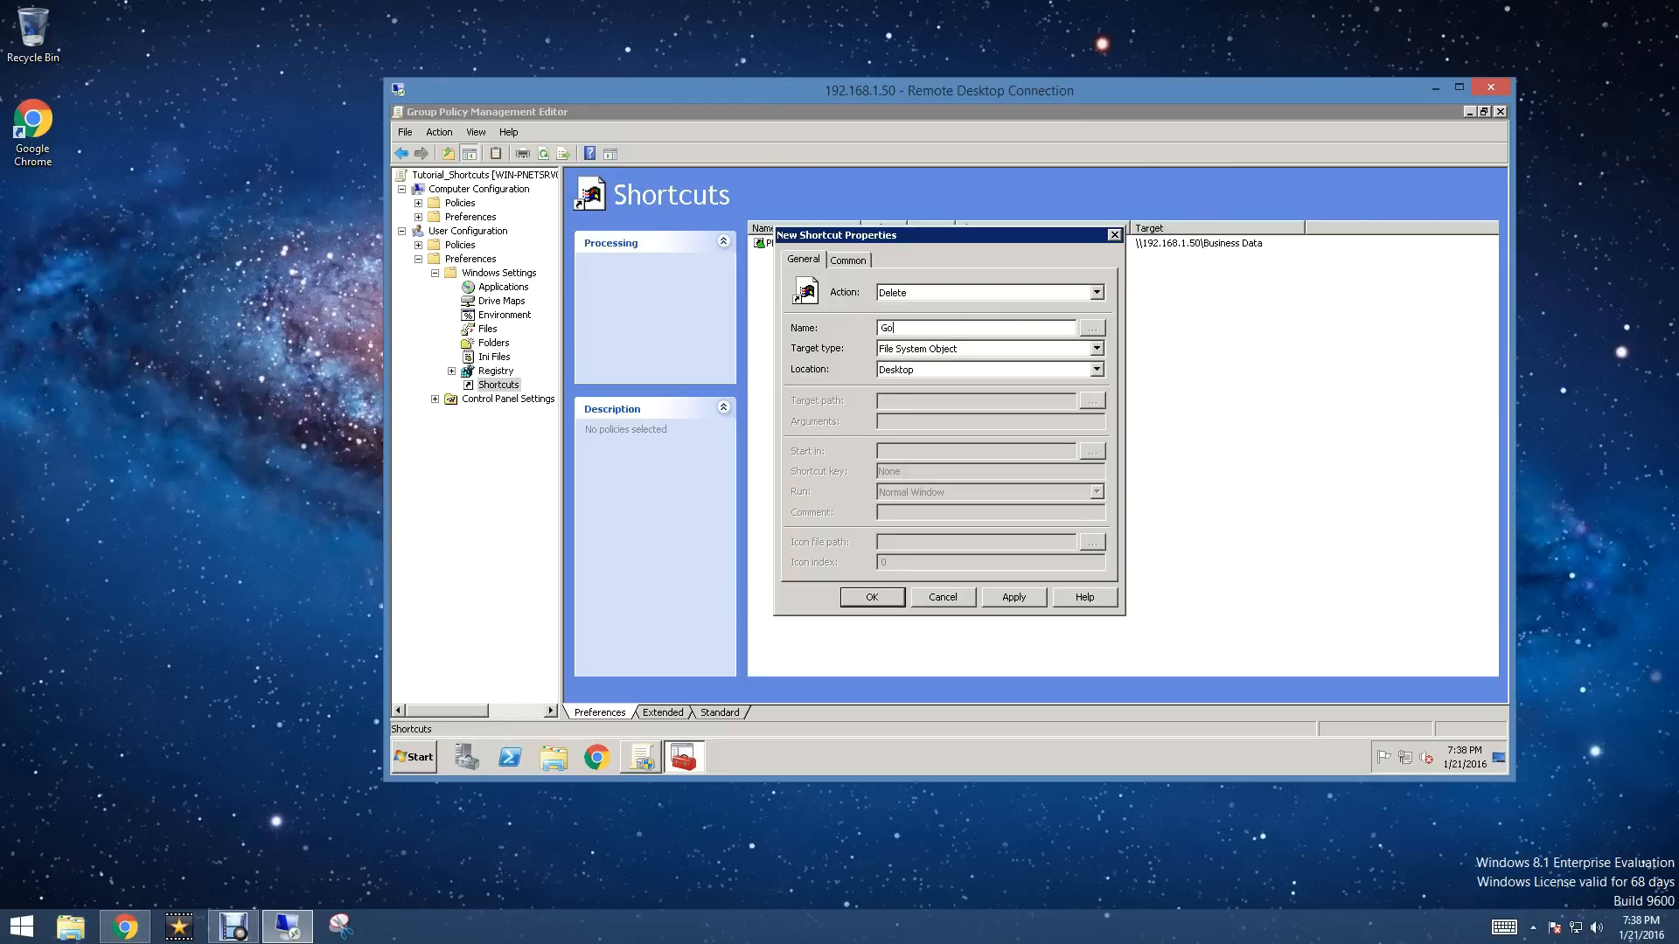
type("oogle CHrome")
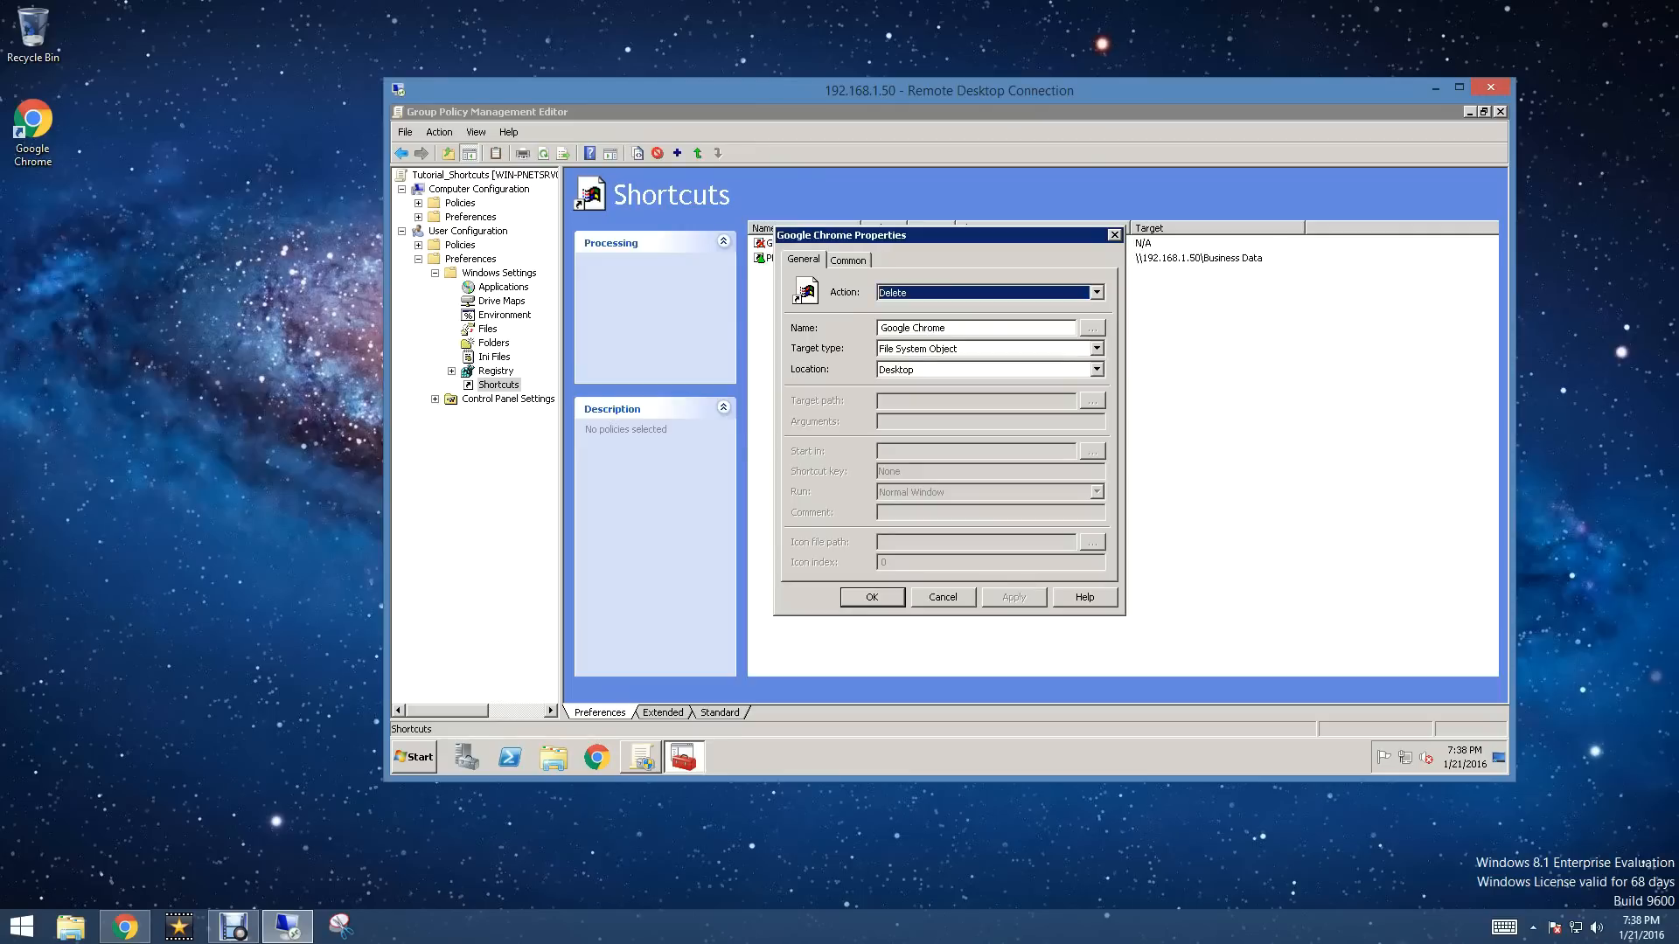
left_click(871, 597)
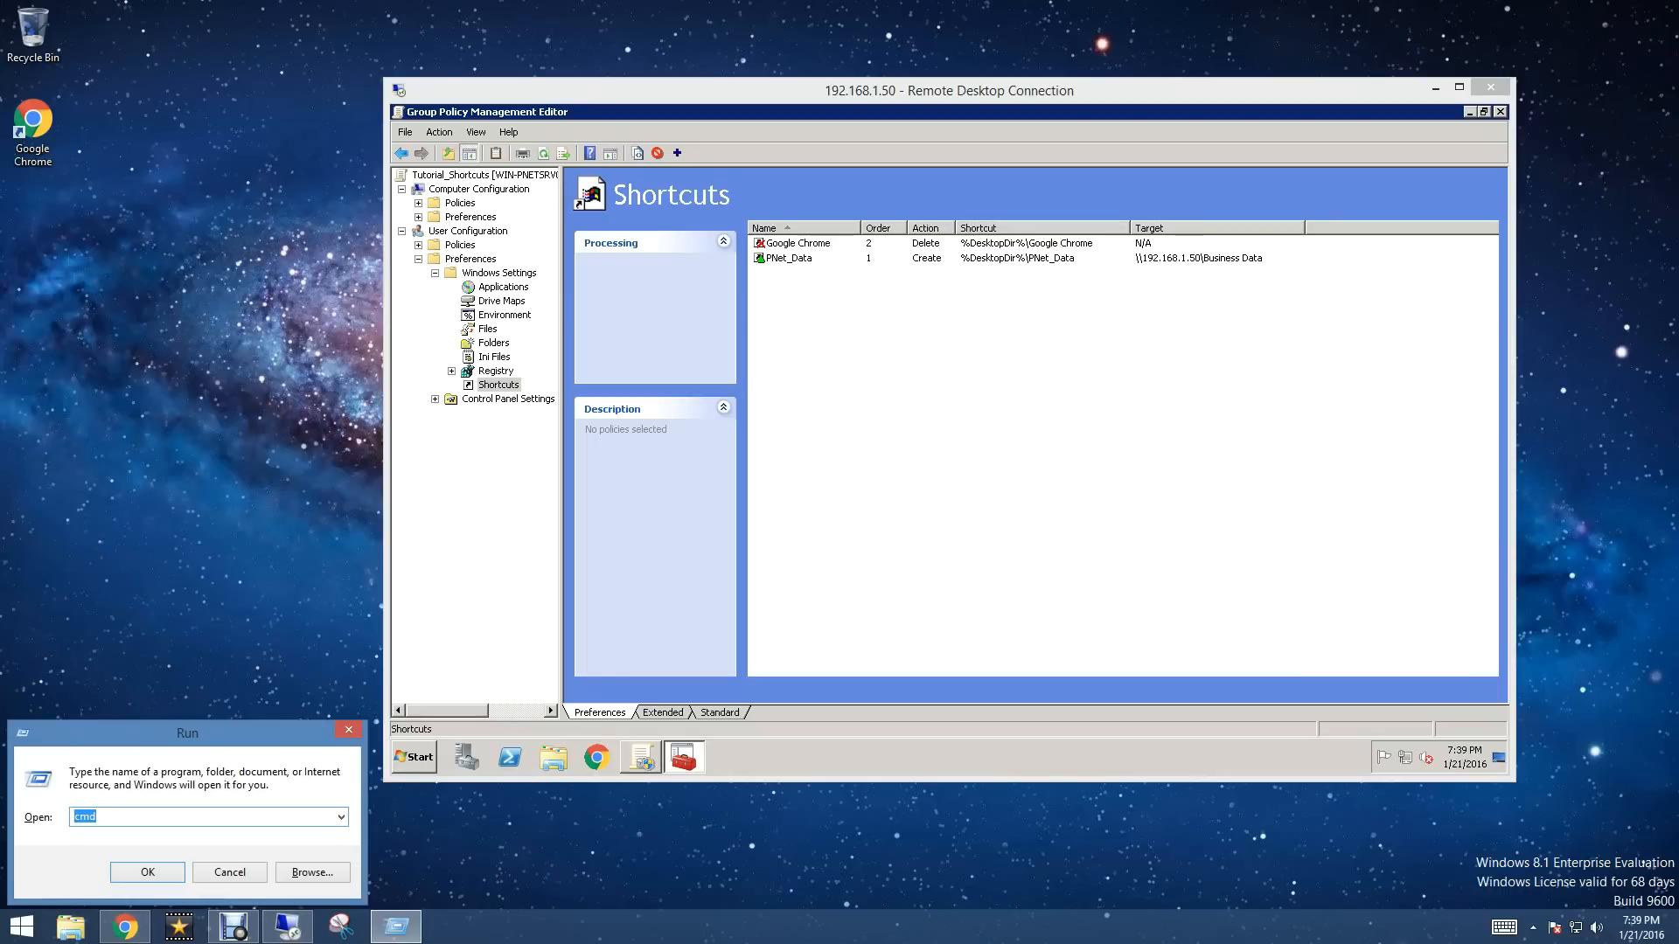
Step: Launch cmd and run gpupdate /force
left_click(147, 872)
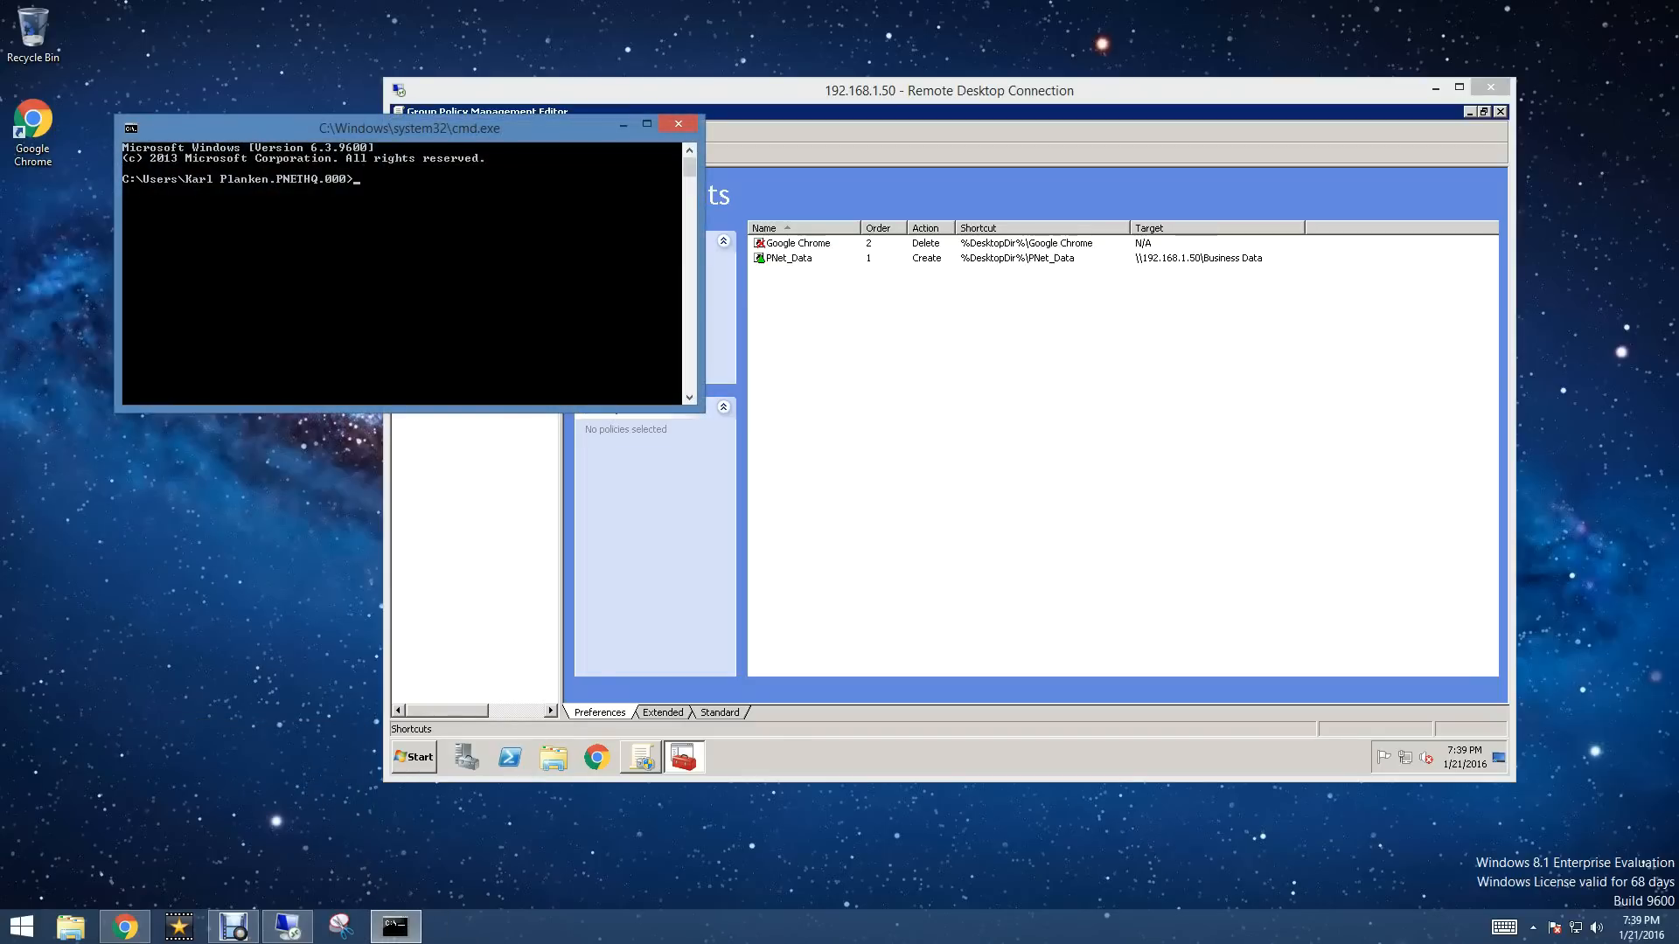
type("gpupdate /force")
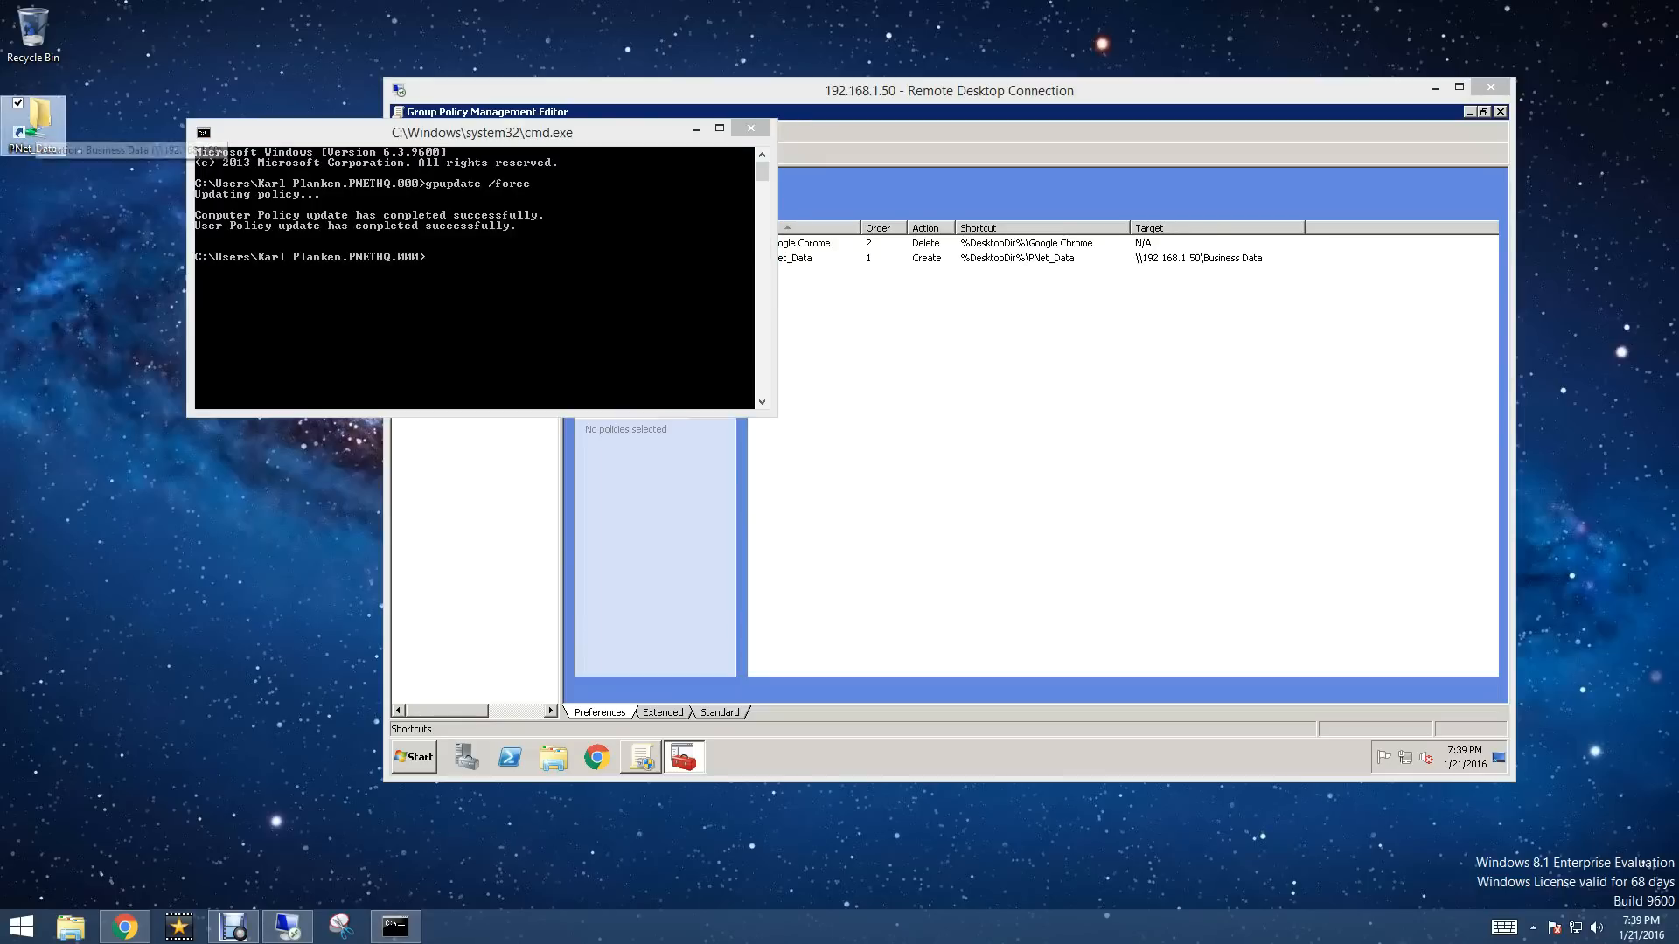
Step: Confirm PNet_Data opens Business Data, retarget it to a subfolder, and rerun gpupdate /force
right_click(787, 257)
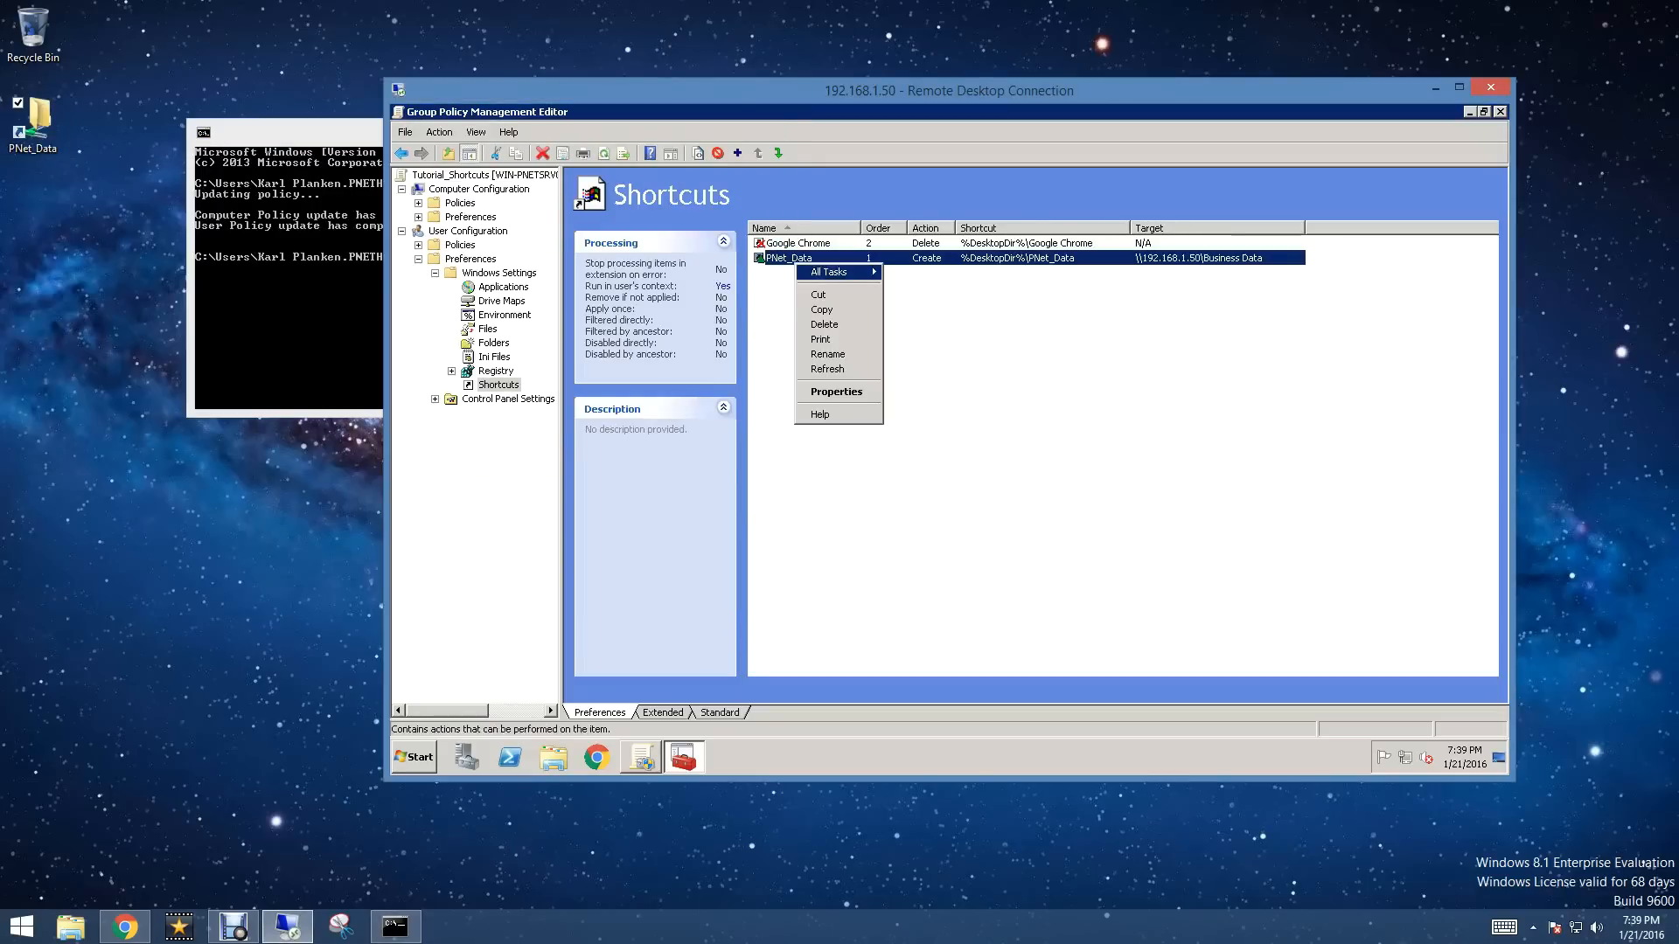
left_click(836, 391)
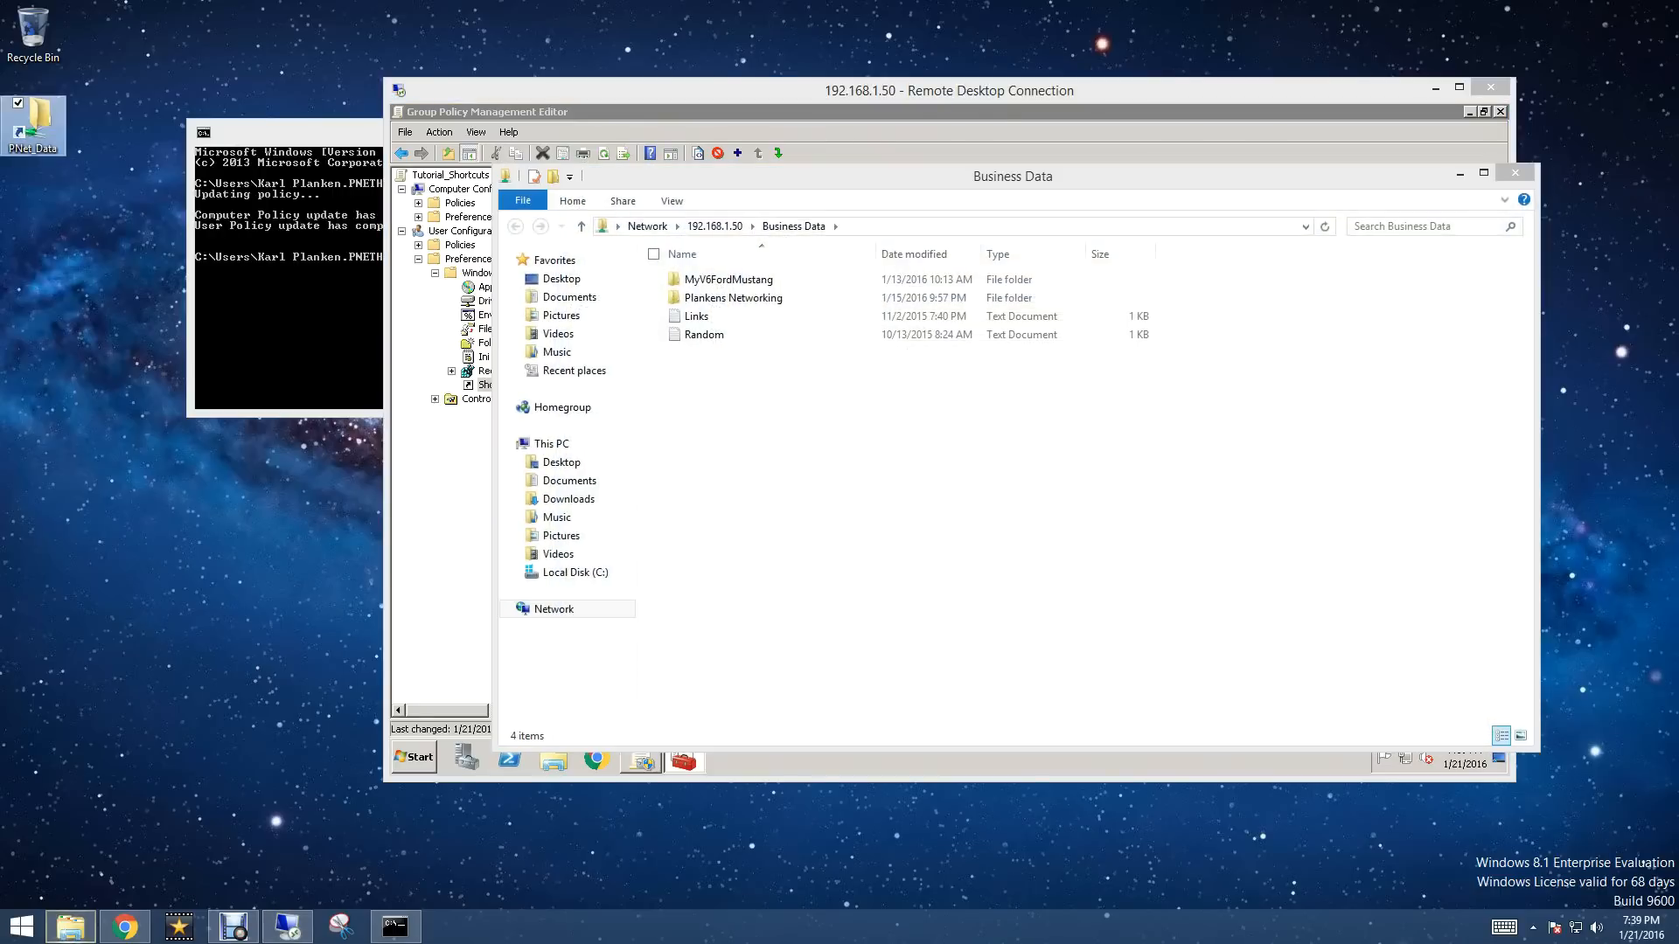
double_click(733, 298)
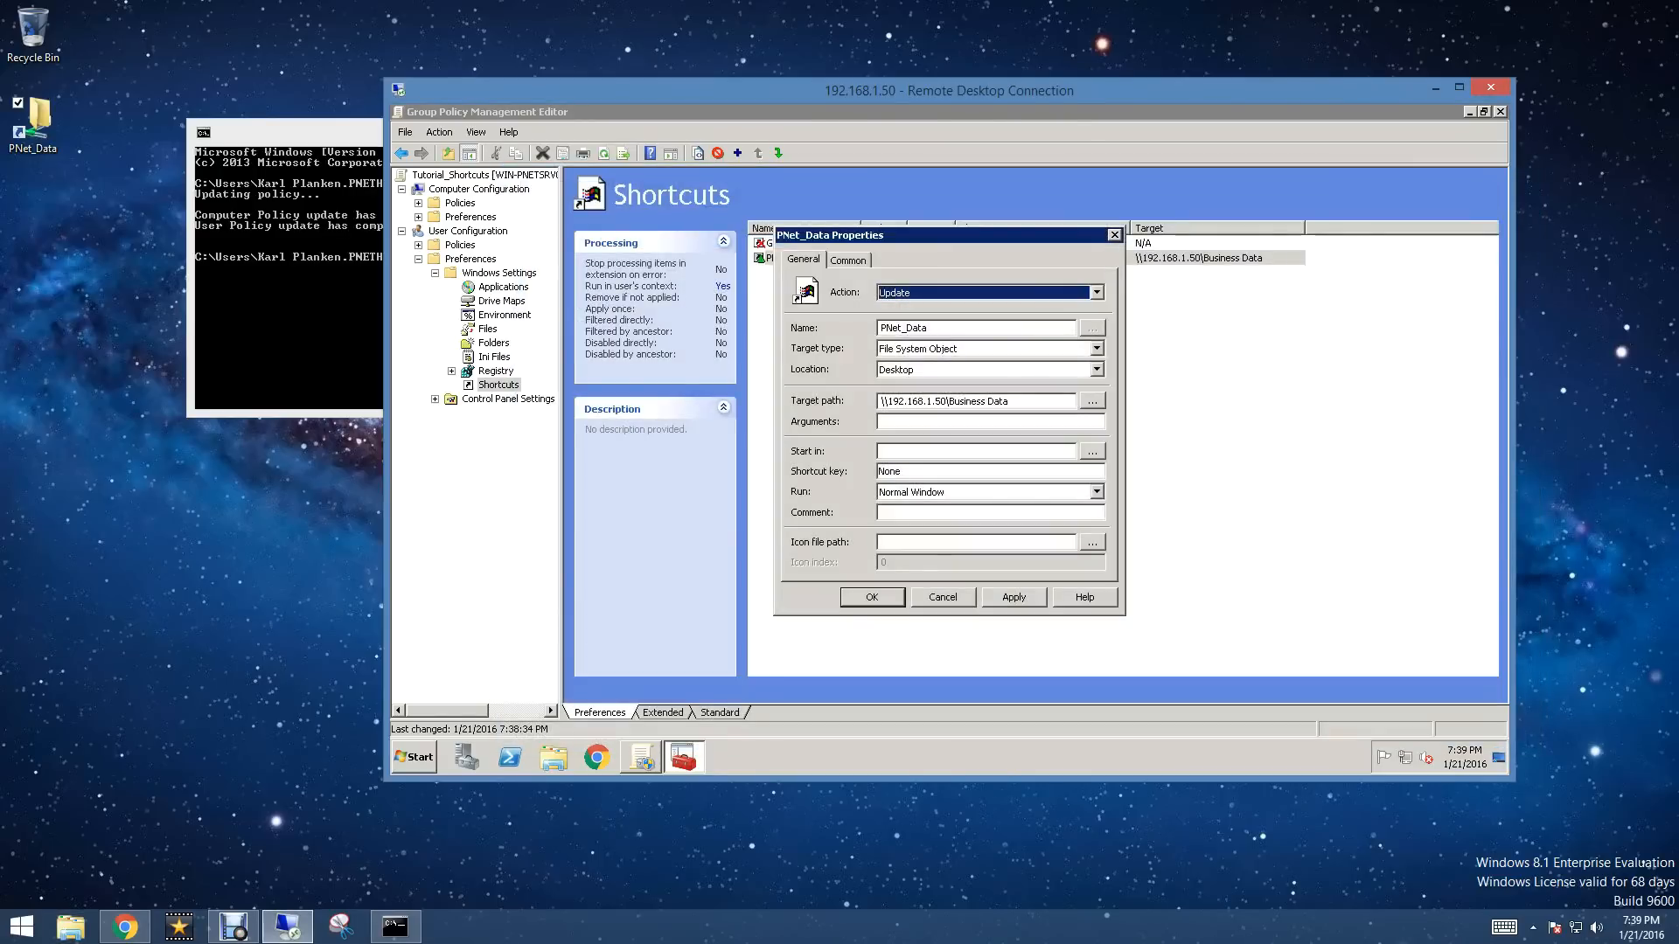
triple_click(977, 401)
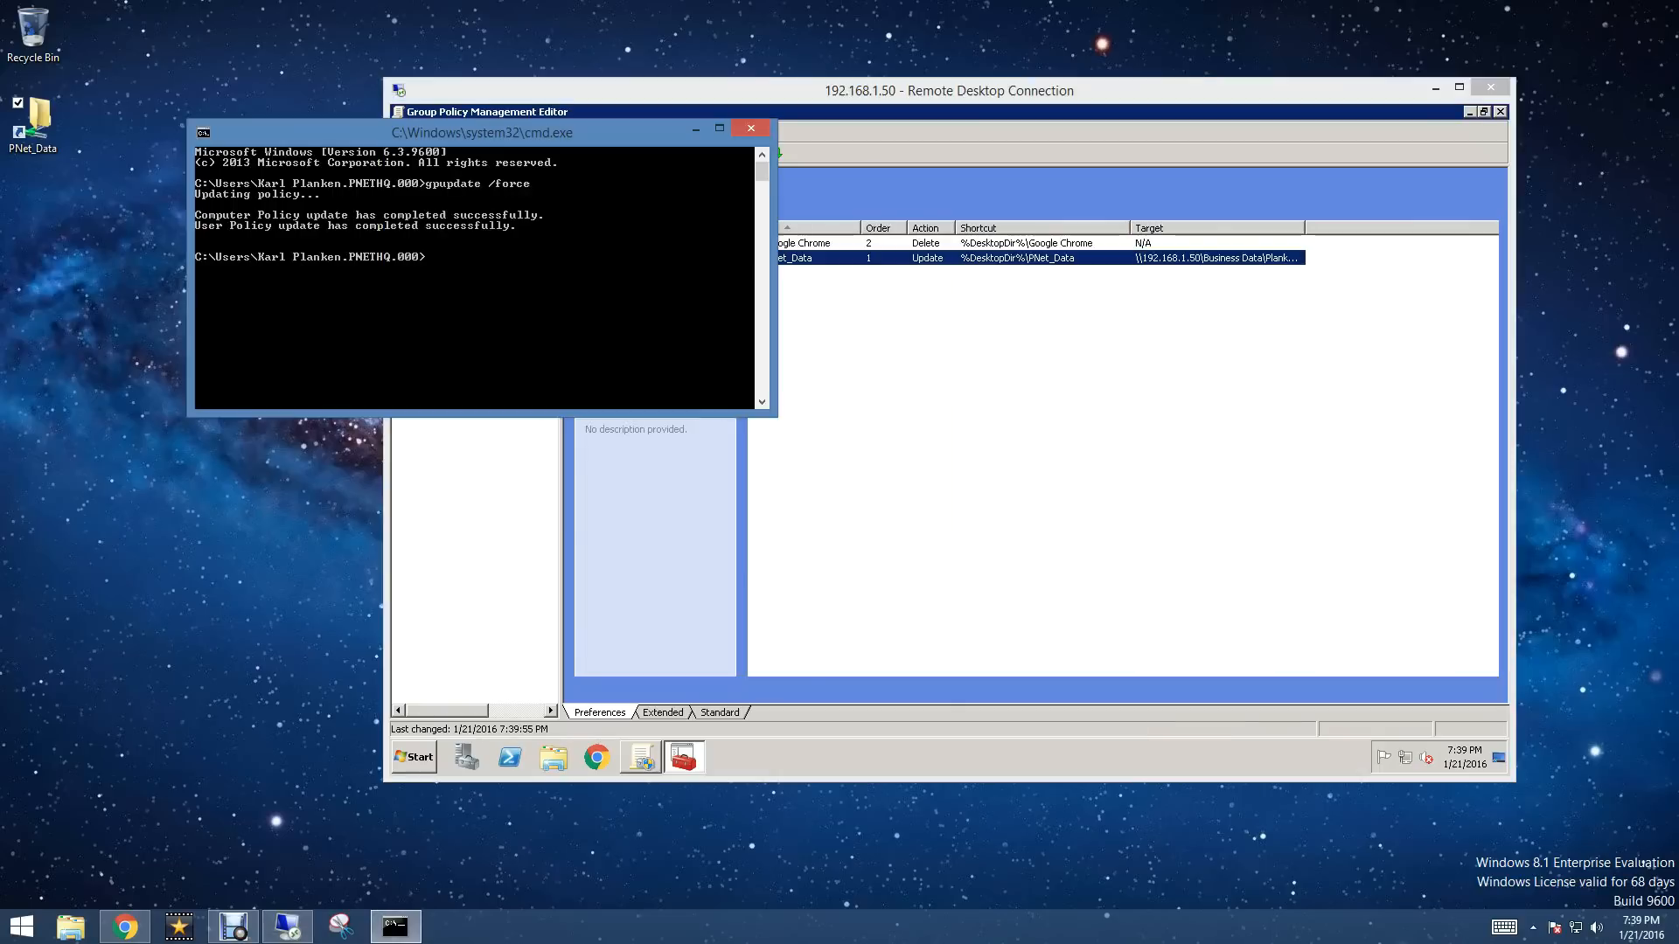
type("gpupdate /force")
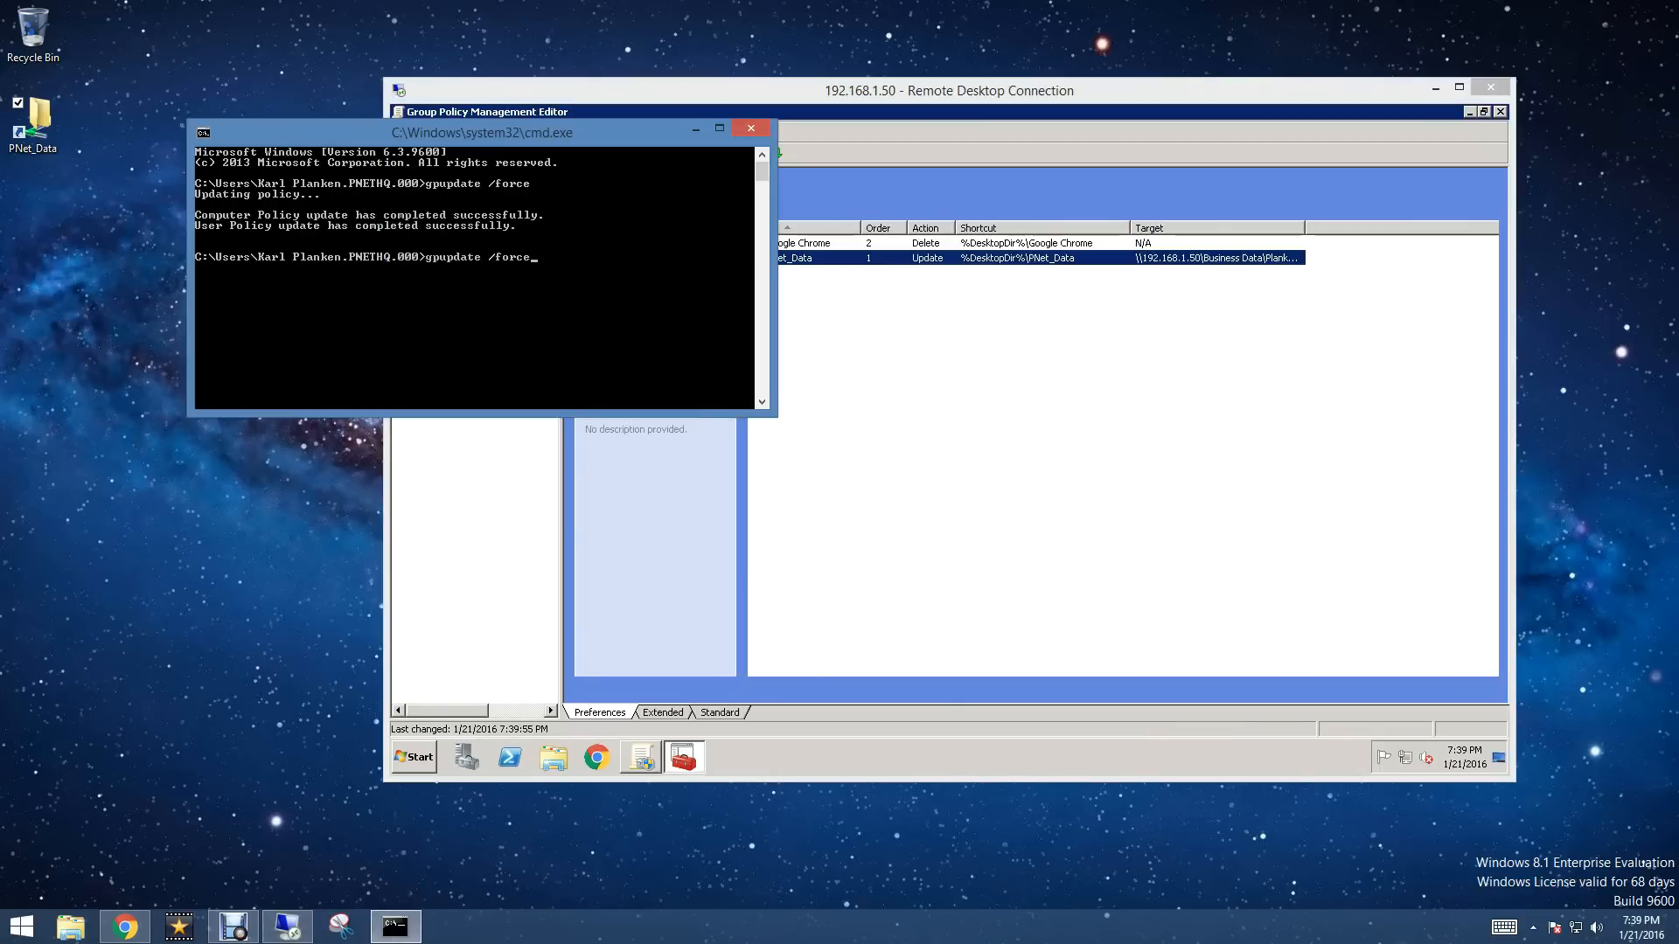